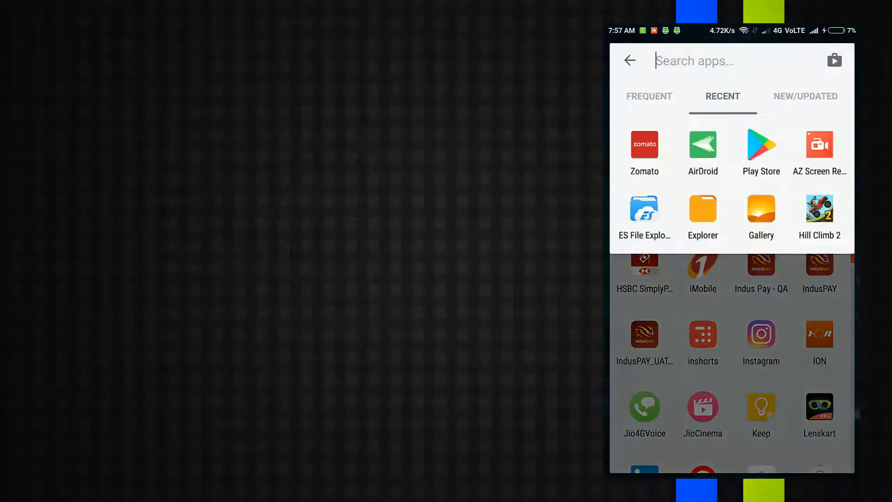
# In ES File Explorer's App Manager, search 'zom' and mark the Zomato app for backup.
pyautogui.click(643, 209)
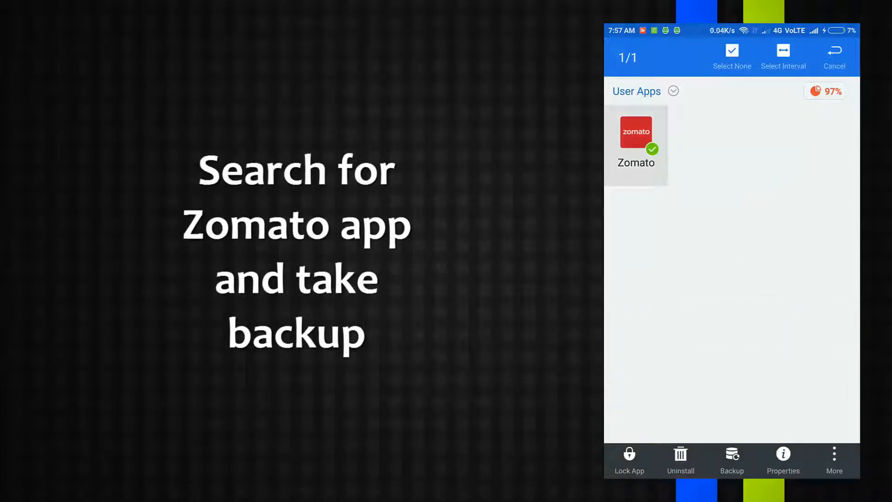
pyautogui.write('zom')
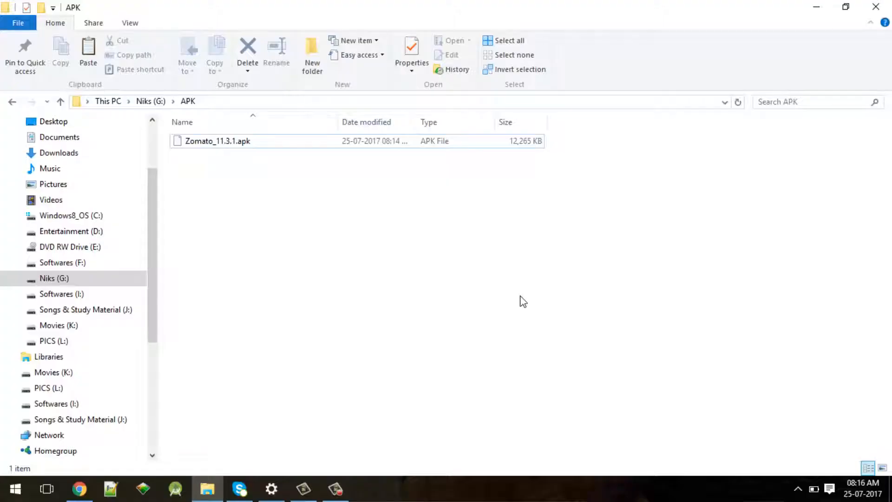
# Rename Zomato_11.3.1.apk to a .zip extension and confirm the Rename warning.
pyautogui.click(217, 140)
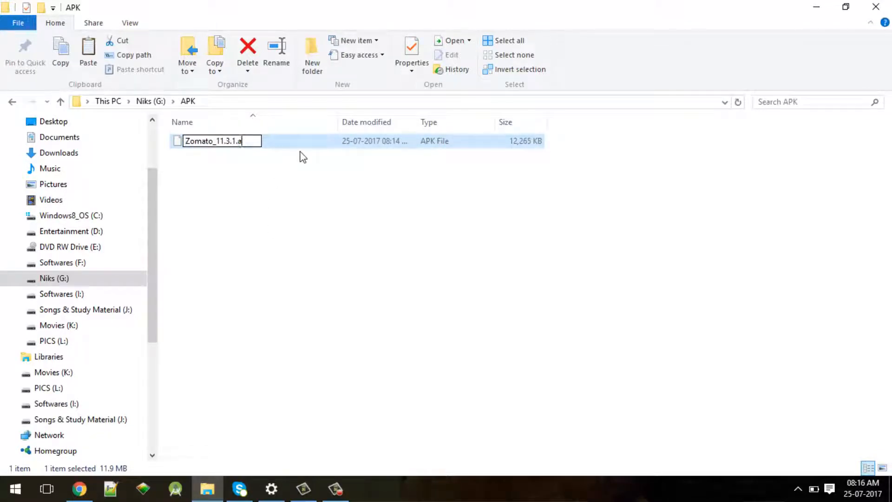
pyautogui.write('zi')
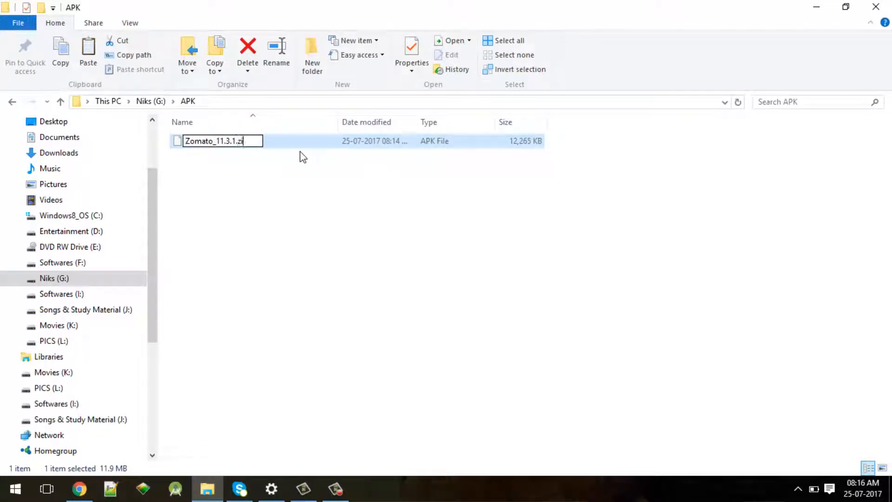
pyautogui.press('enter')
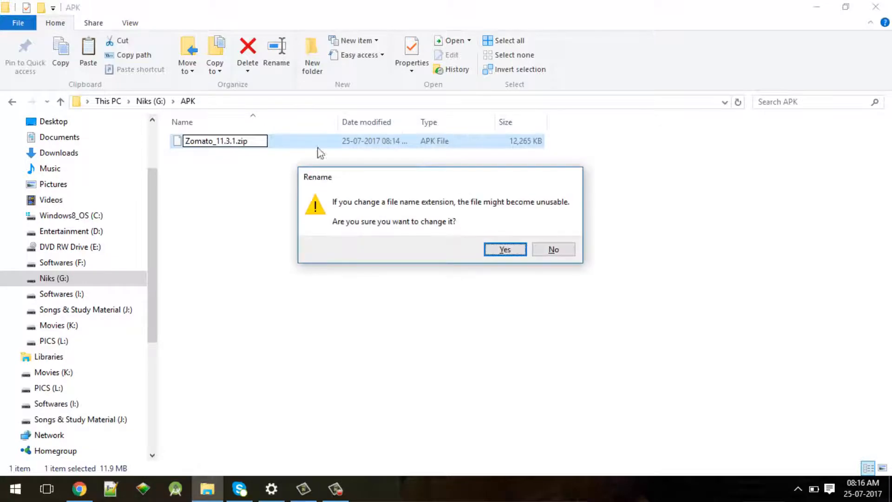
pyautogui.moveTo(381, 149)
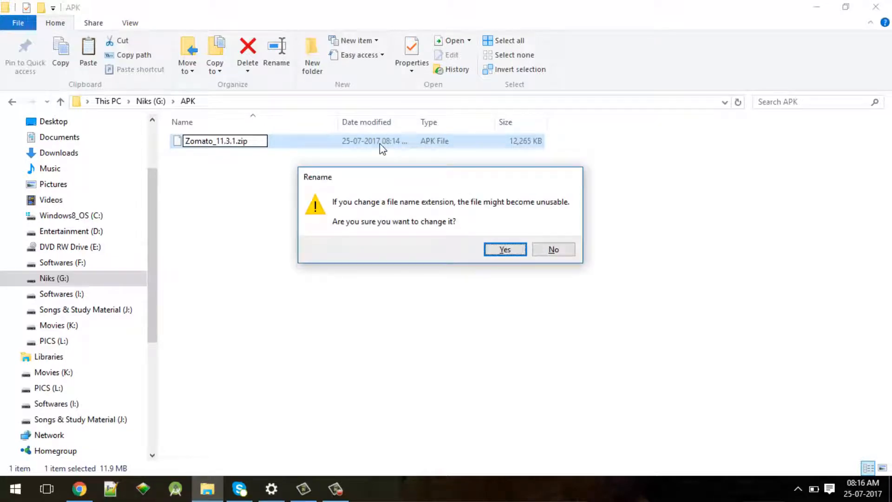
pyautogui.click(503, 249)
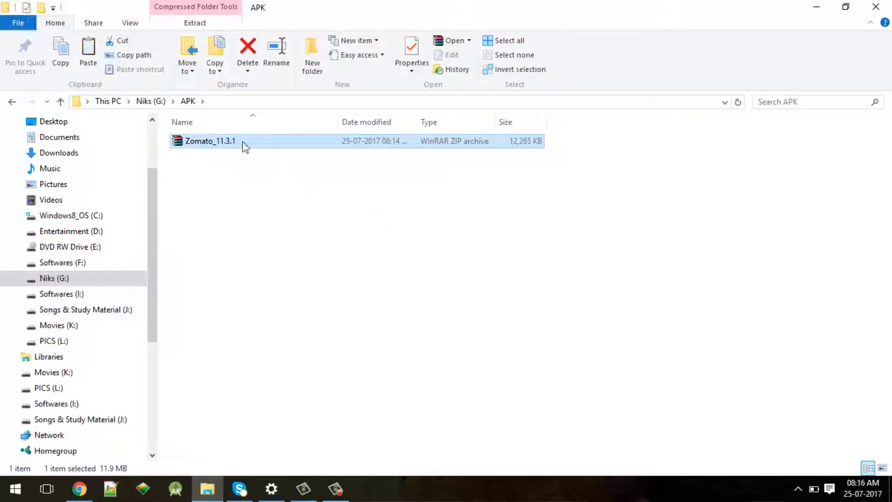
# Extract the Zomato zip into a Zomato_11.3.1 folder and open its res folder.
pyautogui.rightClick(210, 141)
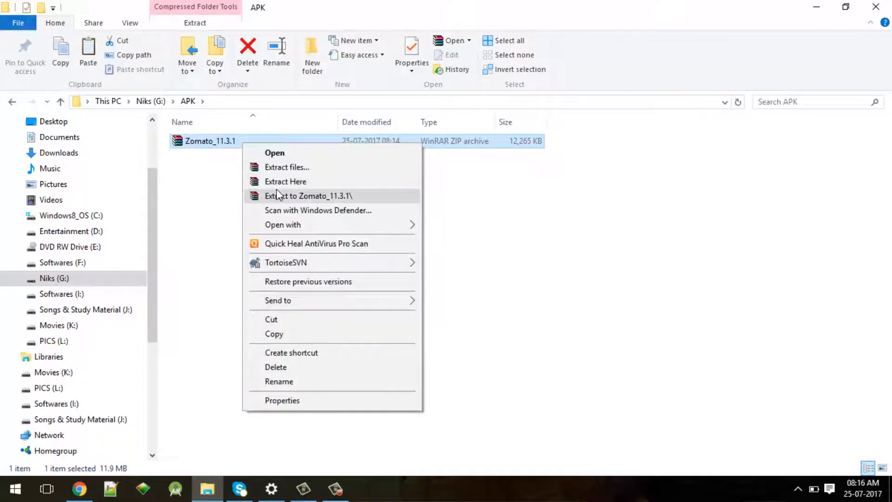
pyautogui.click(309, 195)
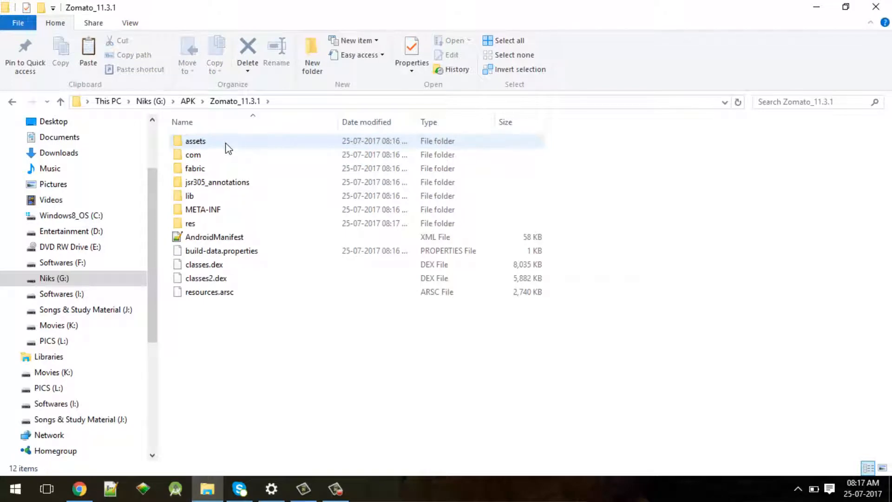
pyautogui.click(189, 223)
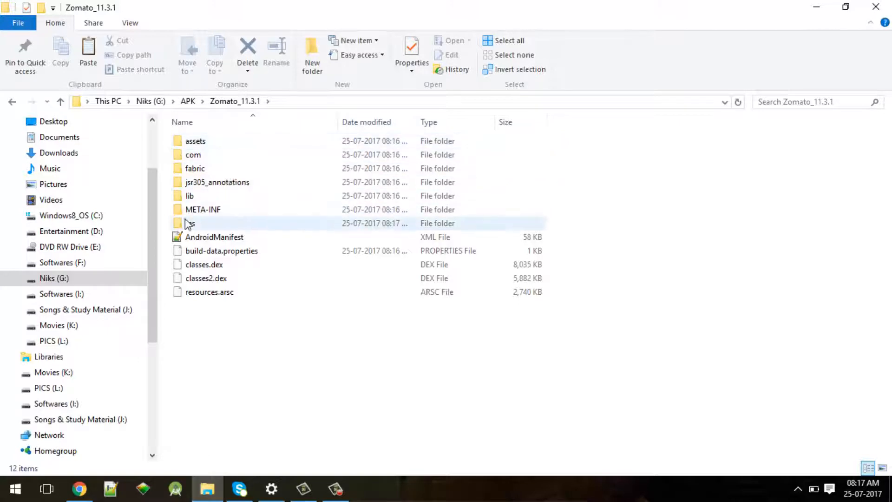
pyautogui.click(196, 141)
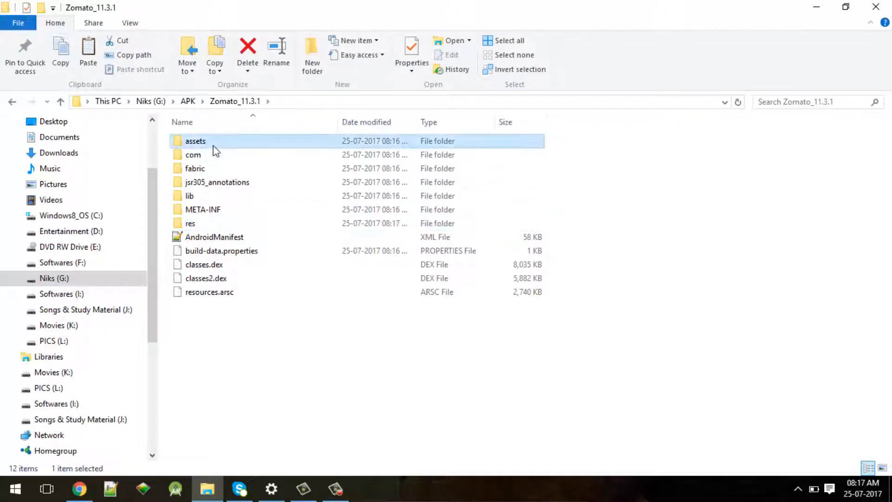
pyautogui.click(190, 223)
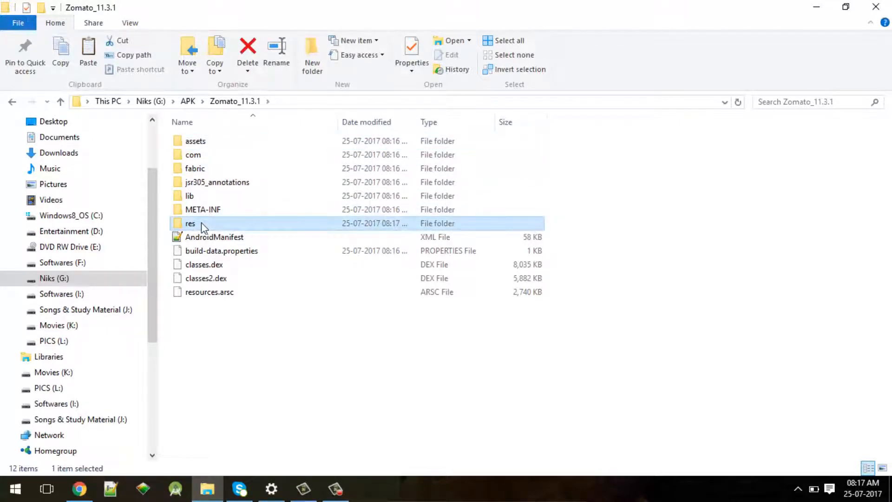
pyautogui.doubleClick(189, 223)
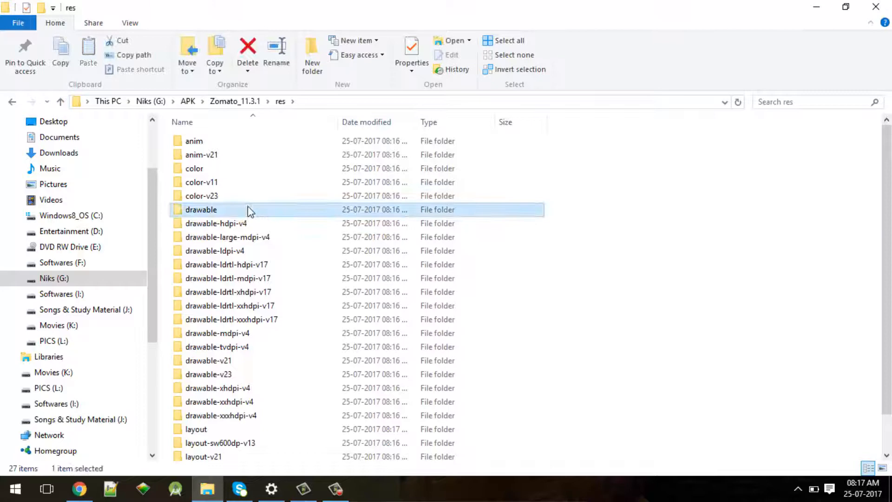
pyautogui.doubleClick(200, 209)
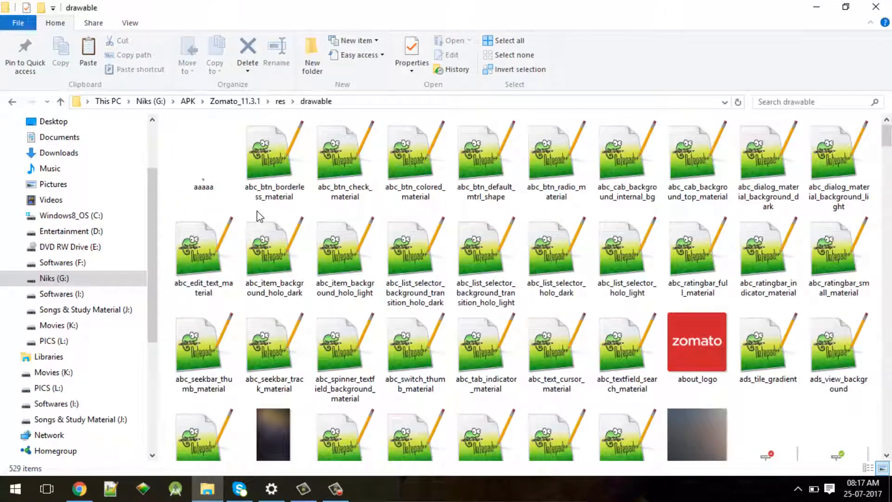
pyautogui.scroll(-3)
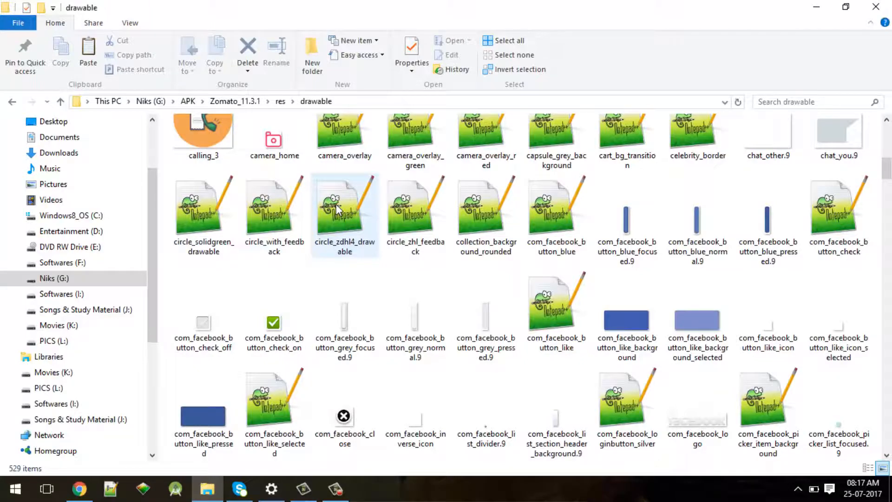
pyautogui.scroll(-3)
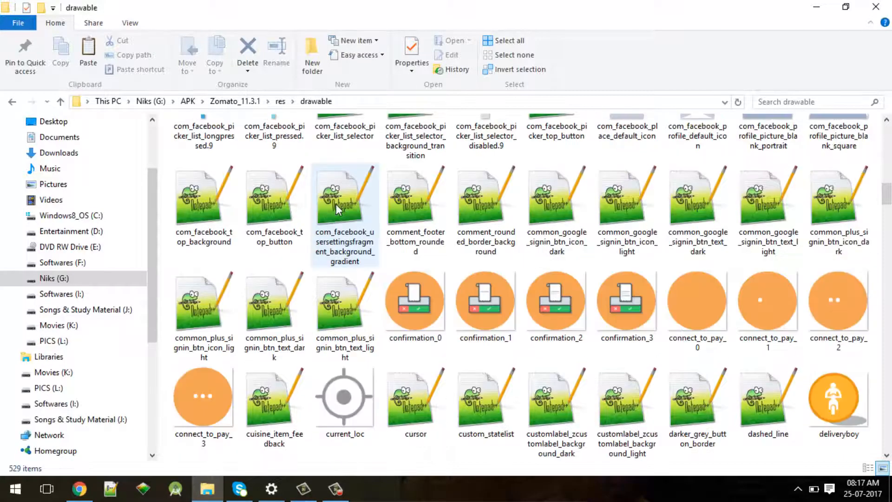
pyautogui.scroll(-3)
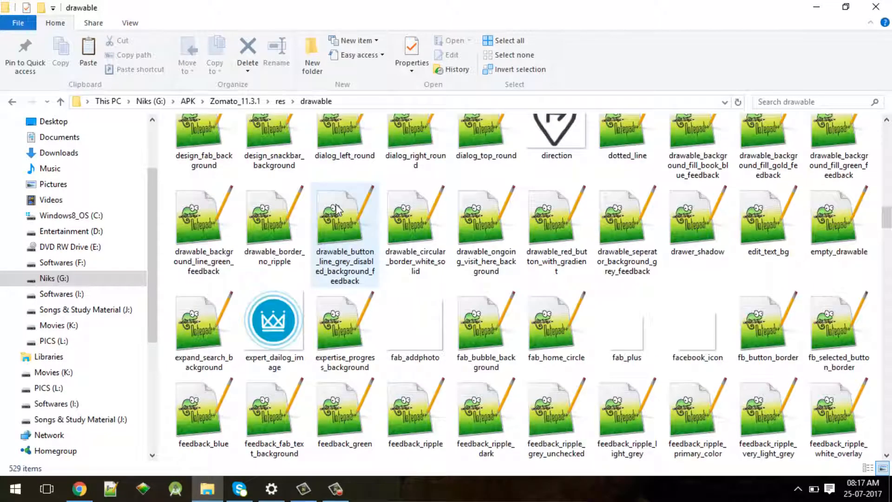
pyautogui.scroll(-3)
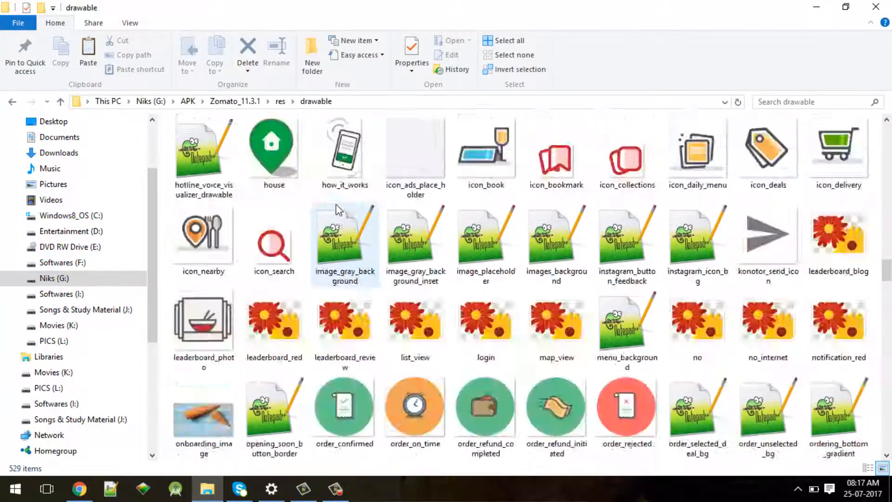
pyautogui.scroll(-3)
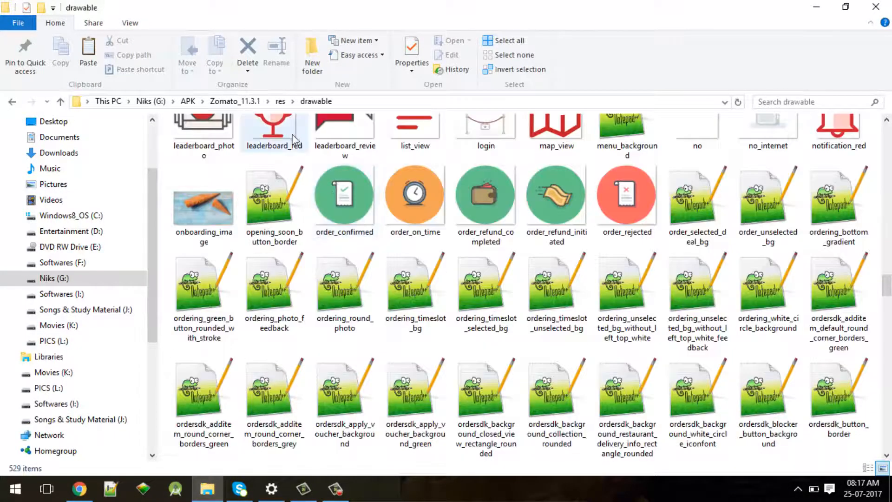
pyautogui.scroll(-3)
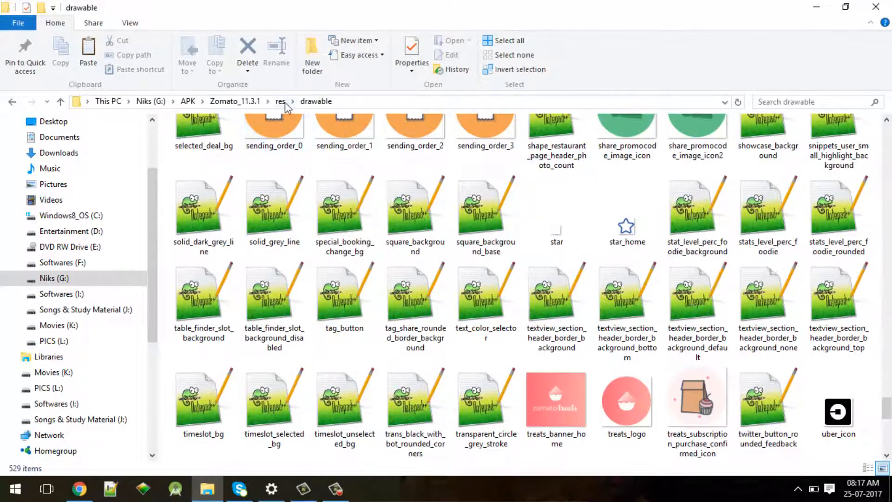
pyautogui.click(279, 101)
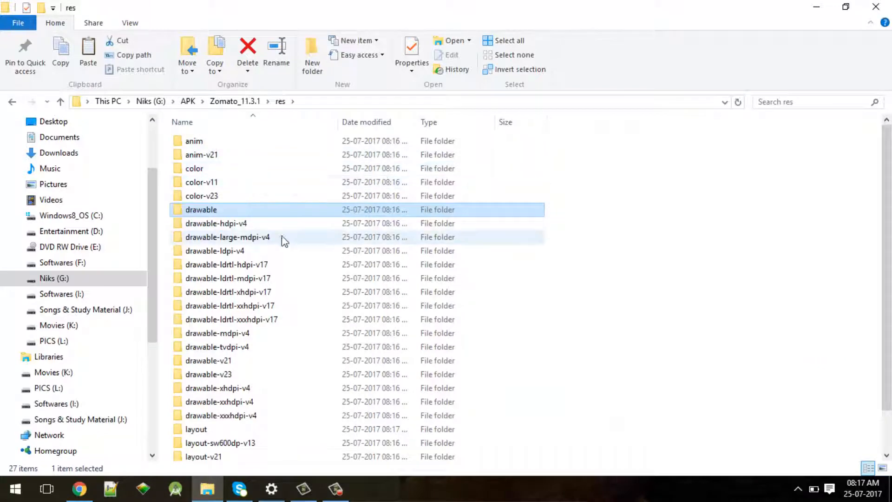
# Browse the drawable-hdpi-v4 folder's image files inside res.
pyautogui.doubleClick(215, 223)
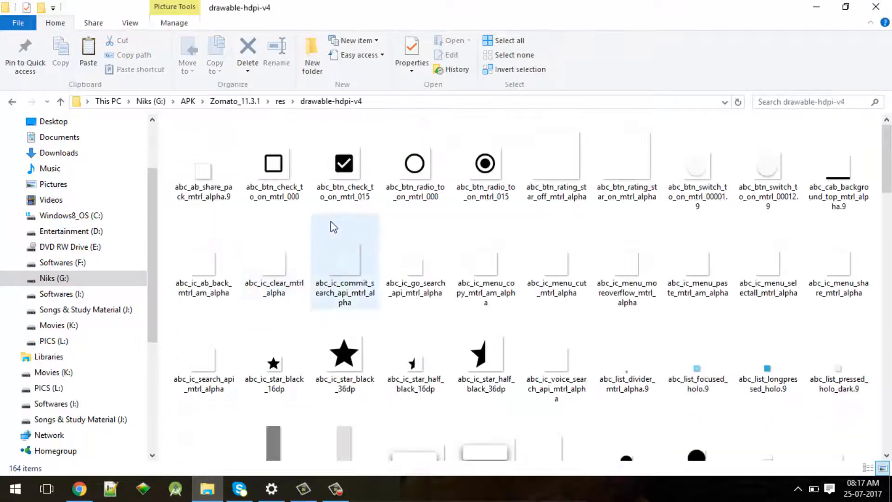
pyautogui.scroll(-3)
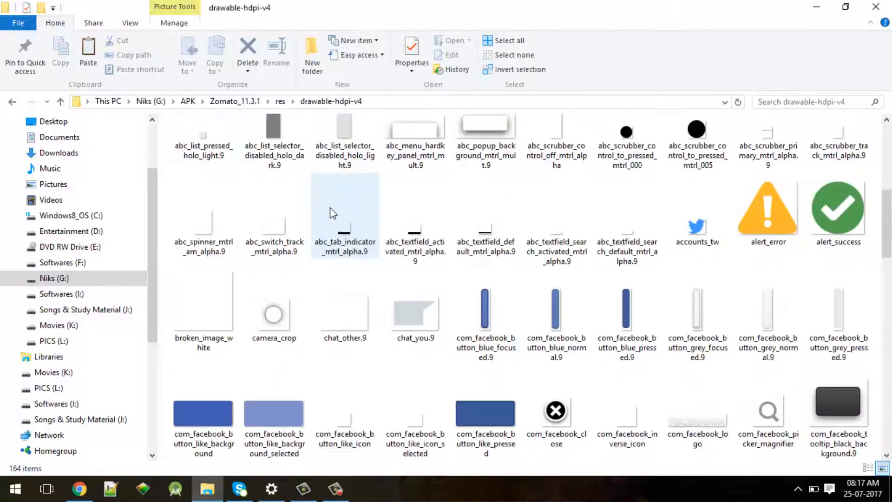
pyautogui.moveTo(344, 222)
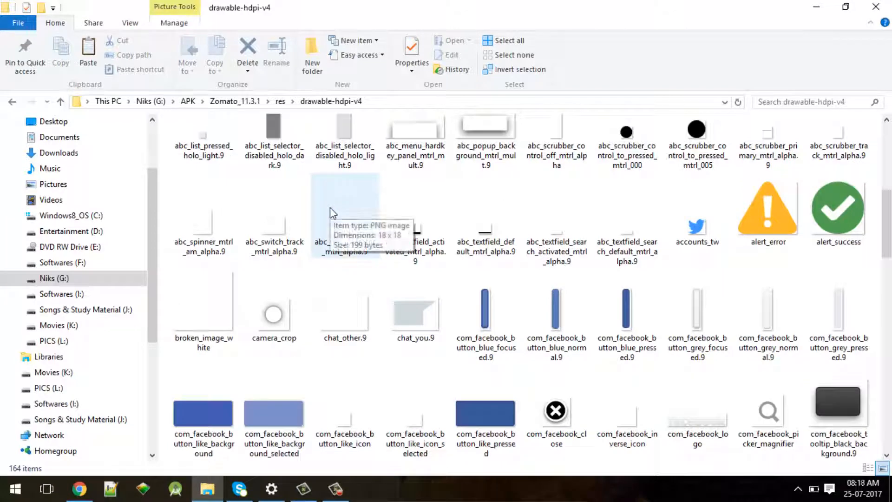
pyautogui.scroll(-3)
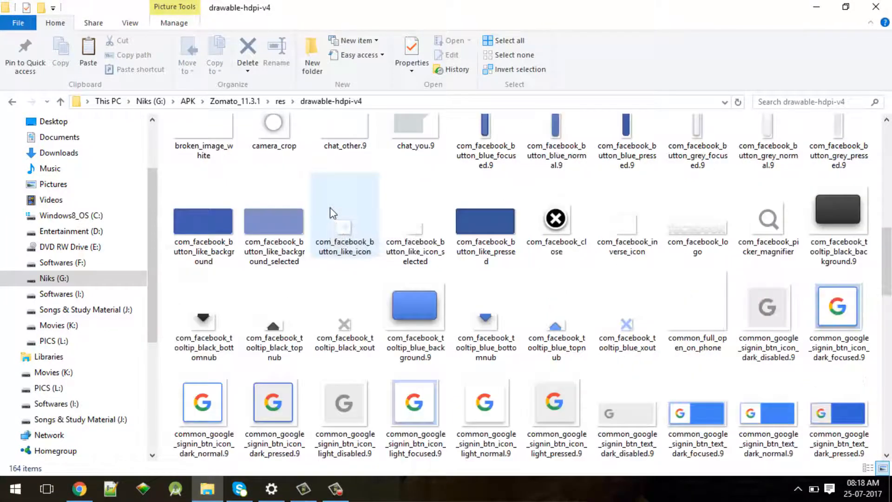
pyautogui.scroll(-3)
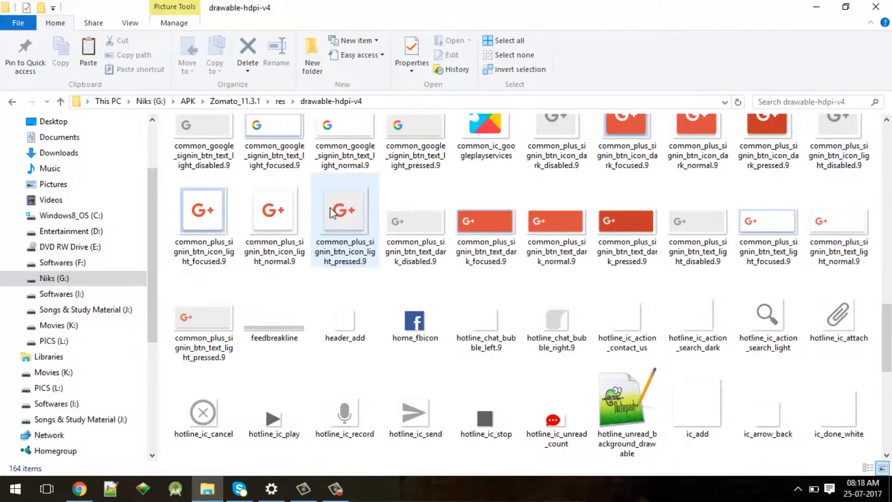
pyautogui.scroll(-3)
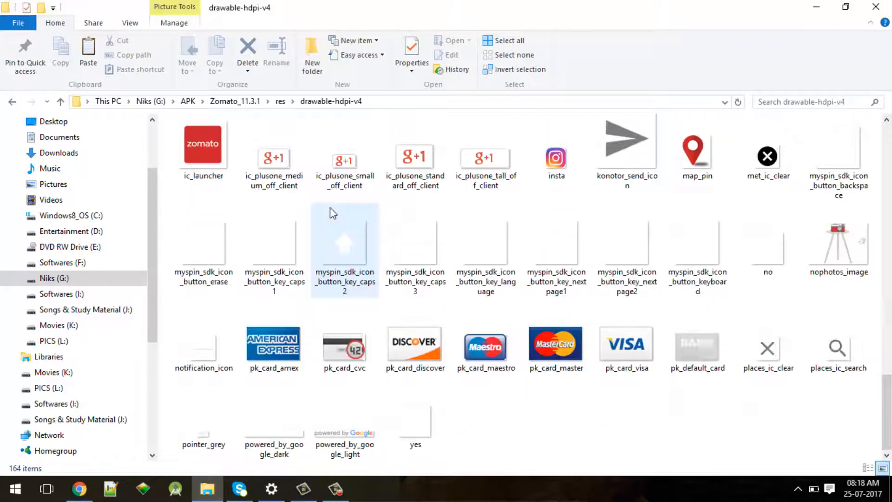
pyautogui.click(273, 250)
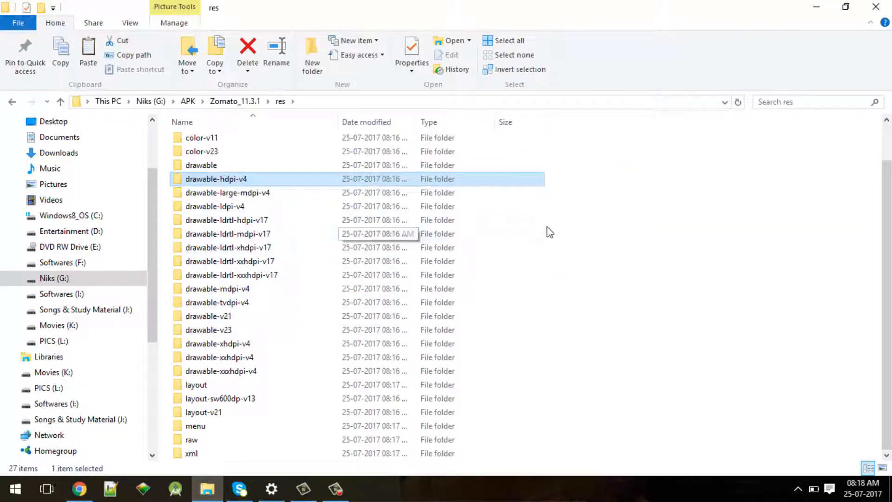
# Open the drawable-ldrtl-hdpi-v17 folder and select one of its copy-menu icon images.
pyautogui.click(626, 222)
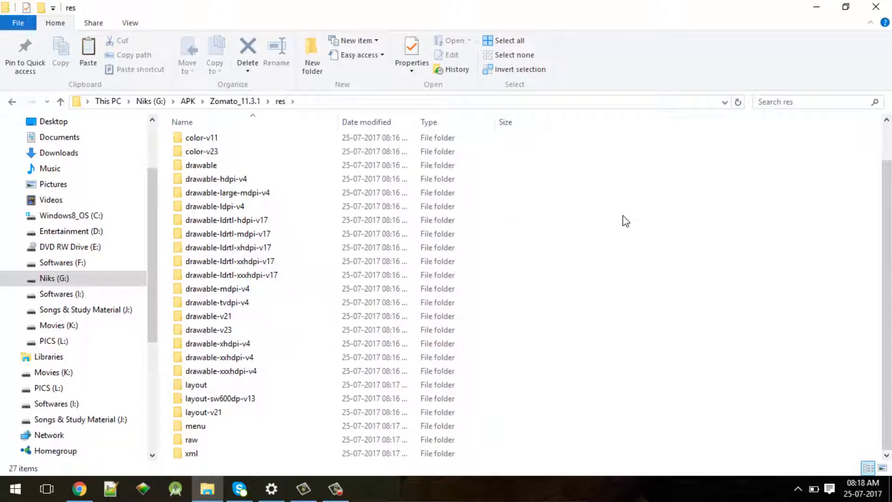
pyautogui.doubleClick(225, 219)
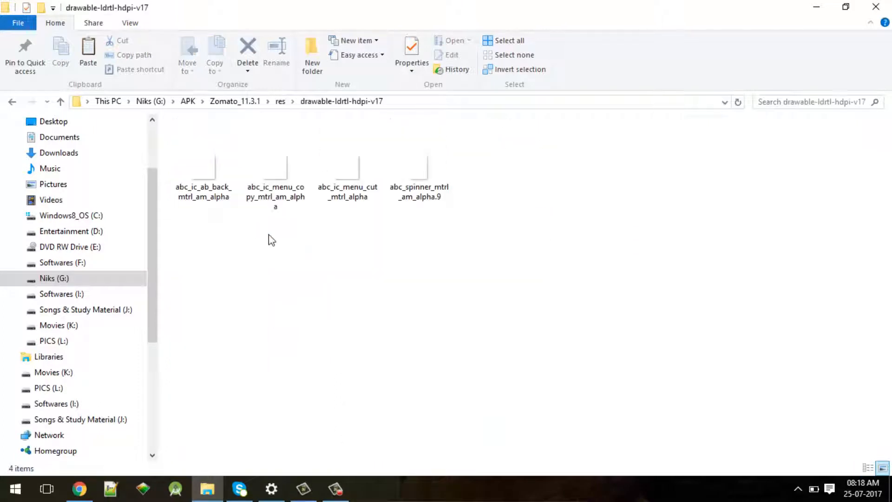
pyautogui.click(275, 169)
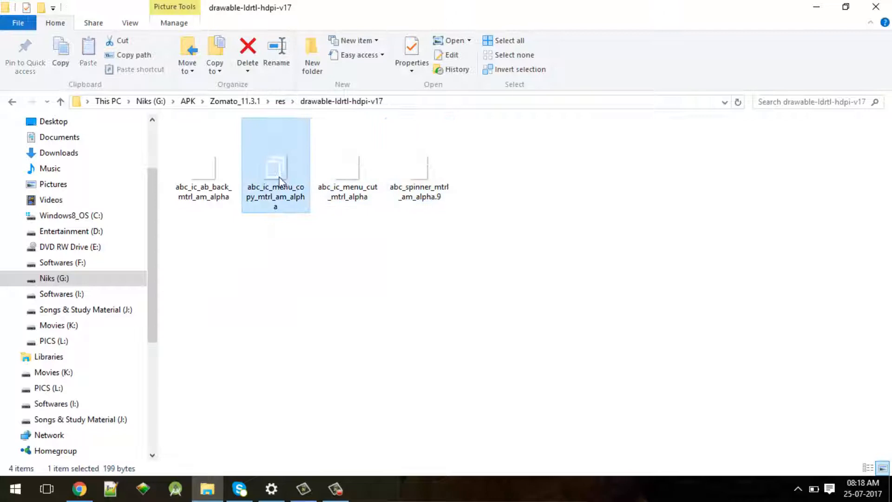
pyautogui.click(279, 101)
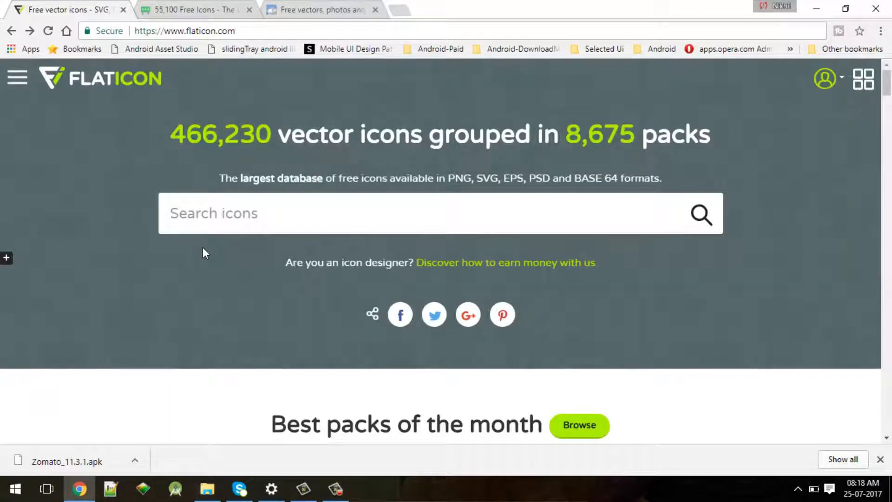
pyautogui.scroll(-3)
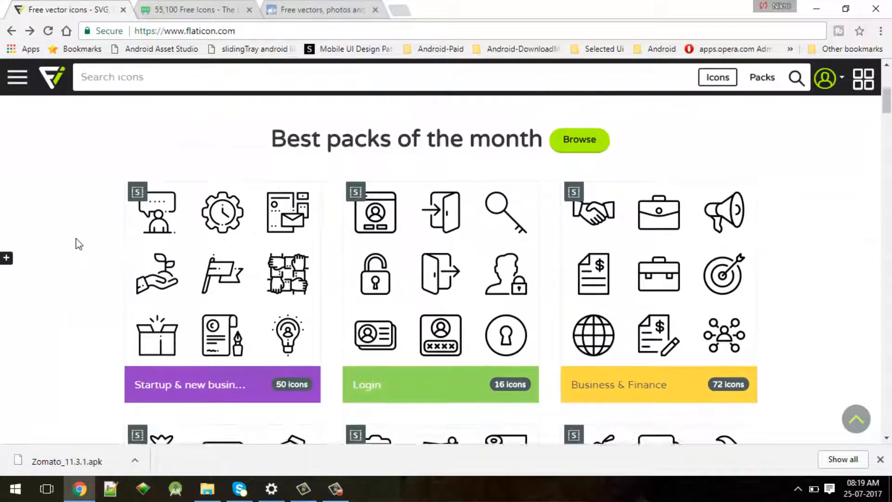
pyautogui.scroll(-3)
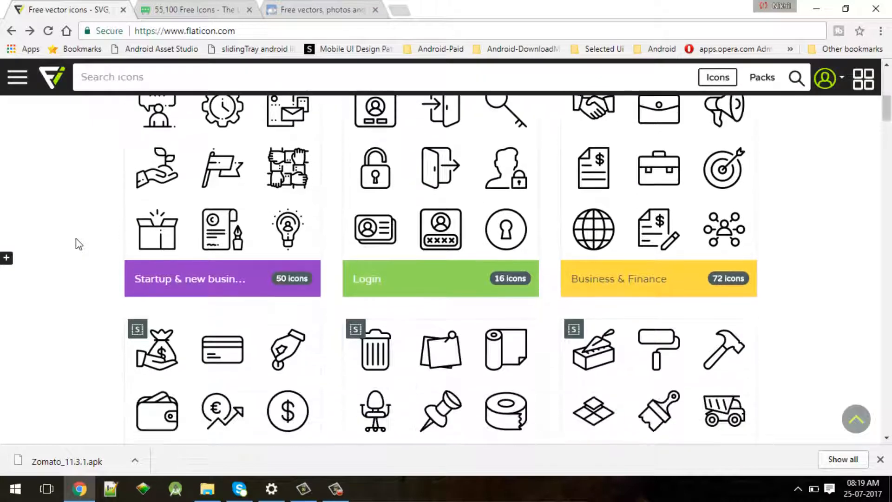
pyautogui.scroll(-3)
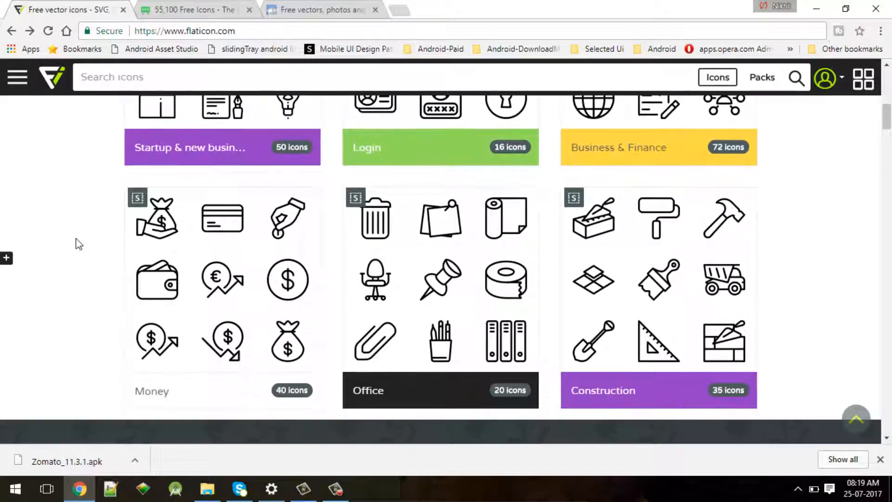
pyautogui.scroll(-3)
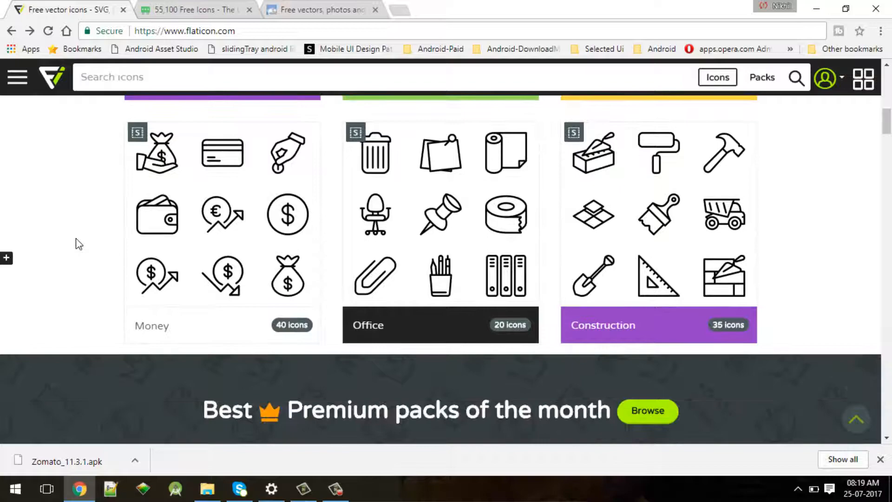
pyautogui.scroll(-3)
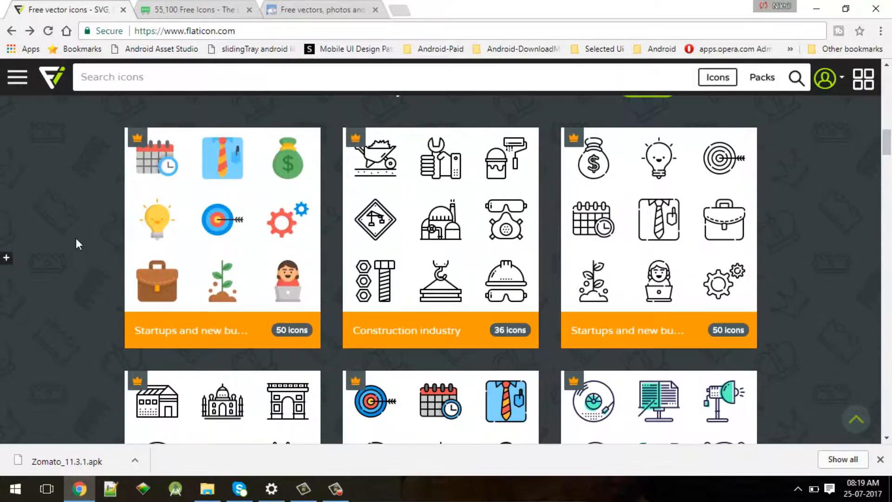
pyautogui.scroll(-3)
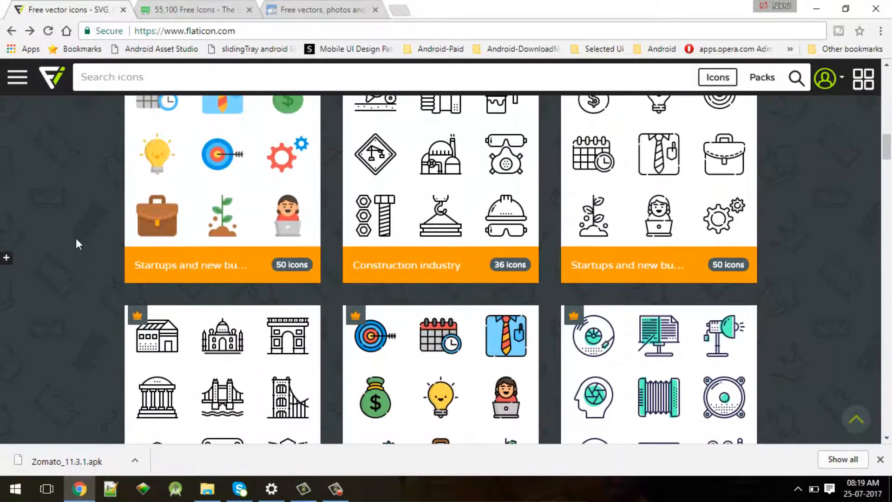
pyautogui.scroll(-3)
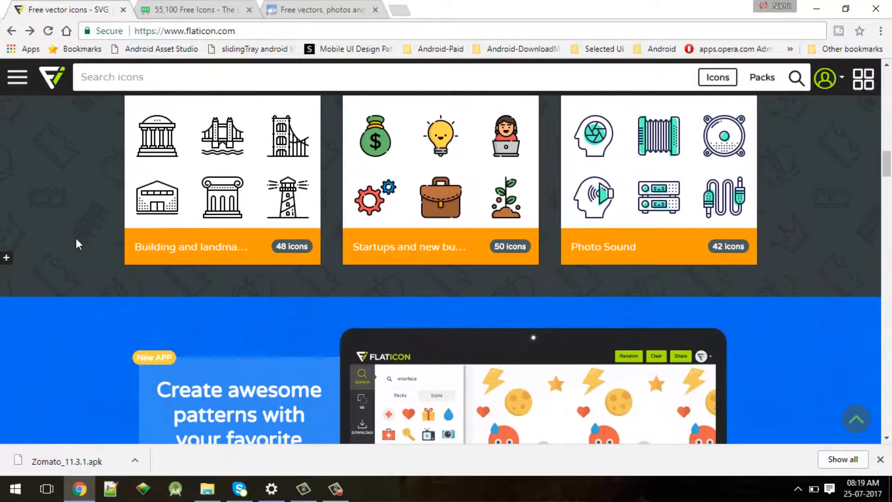
pyautogui.scroll(3)
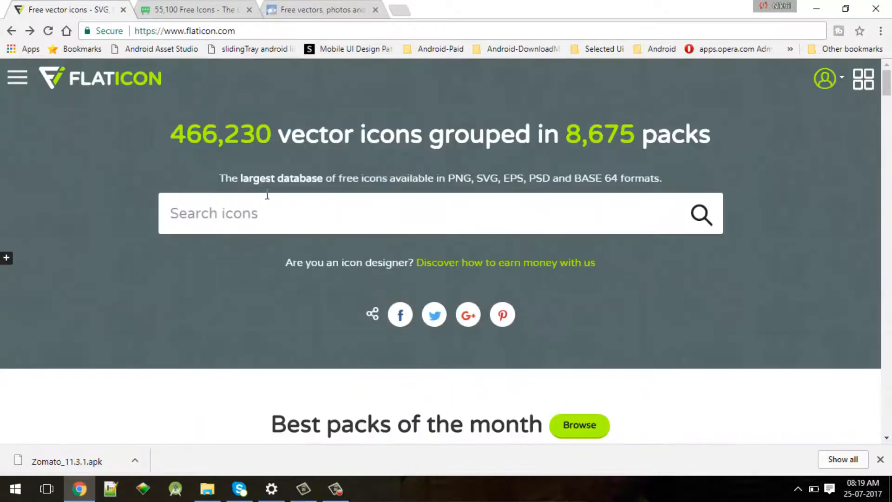
# Search Flaticon for 'user' icons.
pyautogui.write('user')
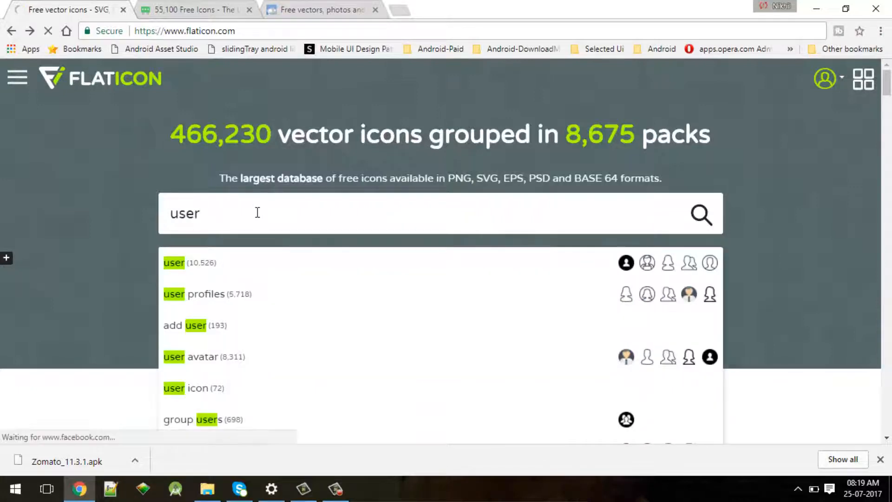
pyautogui.click(700, 214)
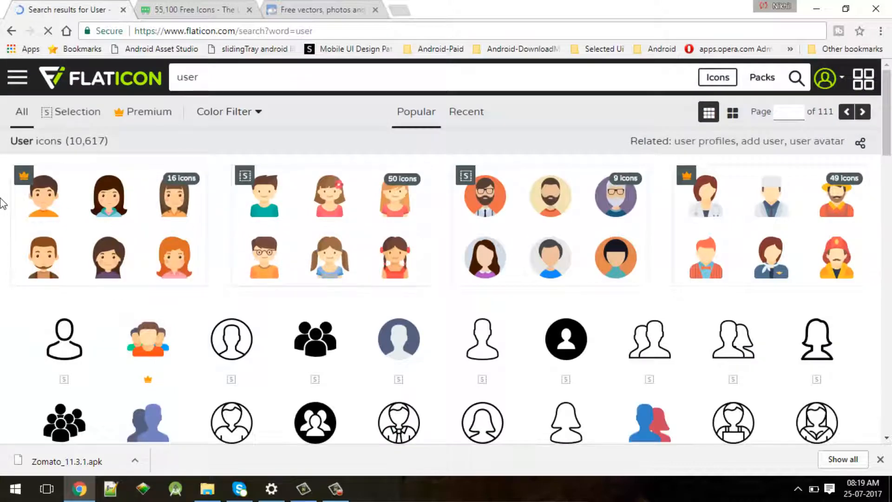
pyautogui.scroll(-3)
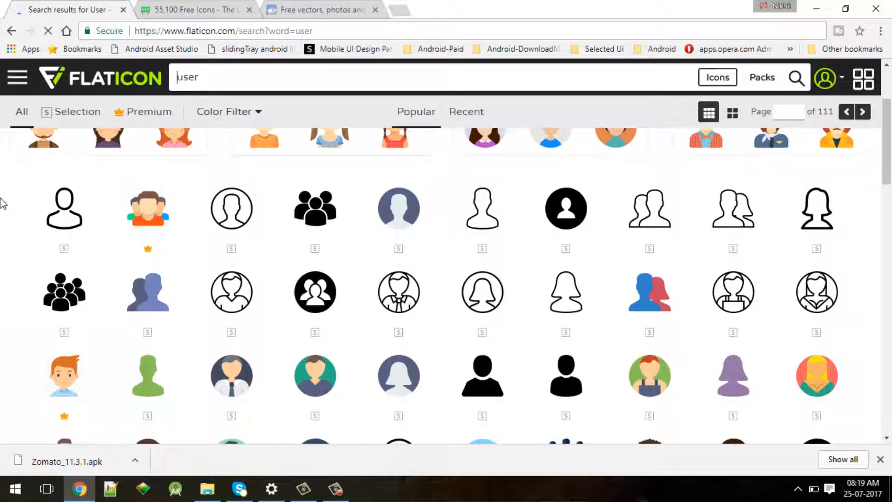
pyautogui.scroll(-3)
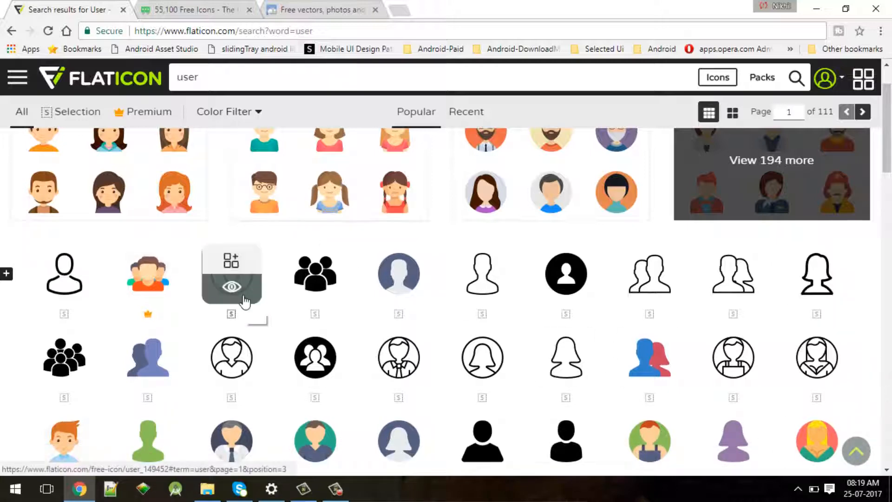
# Open the outline circled user icon's details and choose PNG as the download format.
pyautogui.click(232, 285)
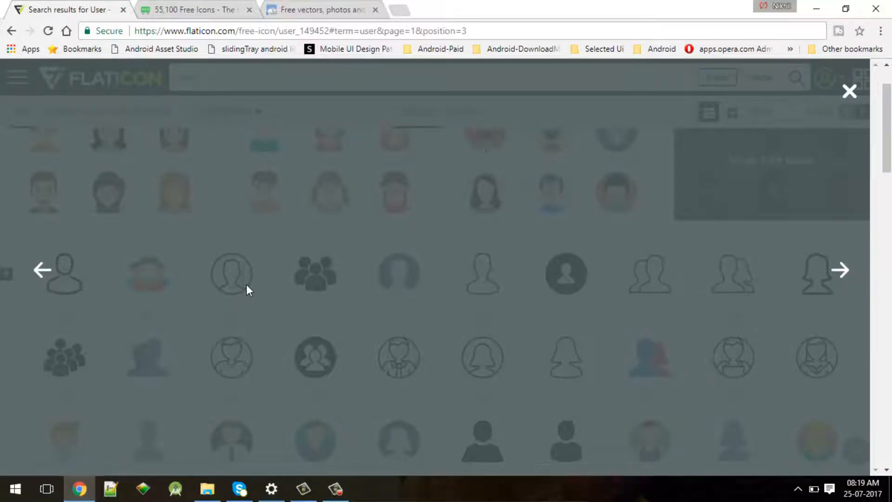
pyautogui.click(232, 274)
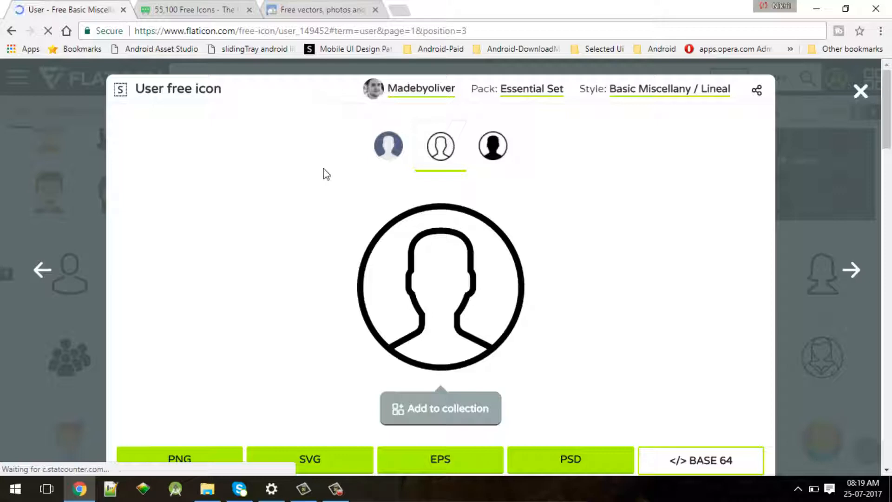
pyautogui.scroll(-3)
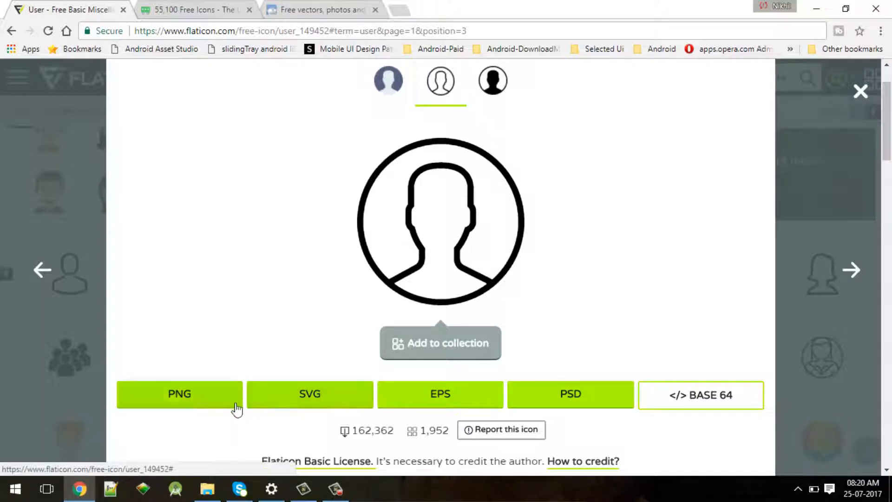
pyautogui.moveTo(569, 394)
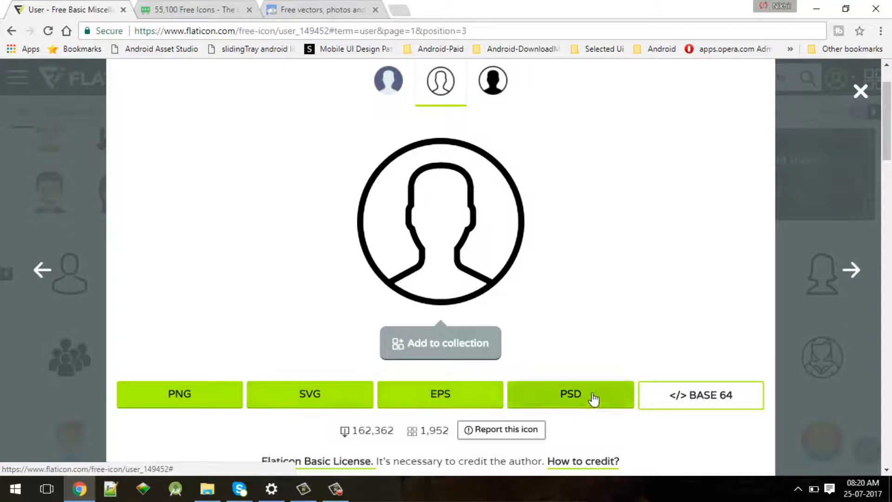
pyautogui.click(180, 394)
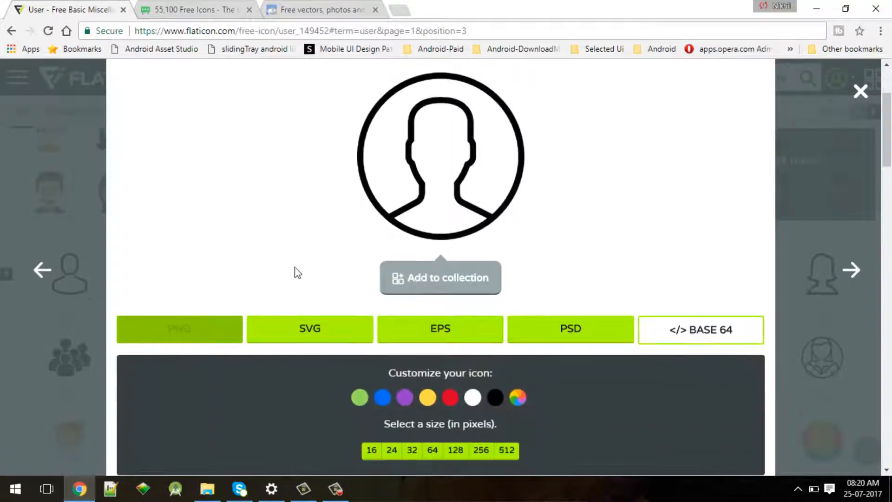
pyautogui.moveTo(333, 281)
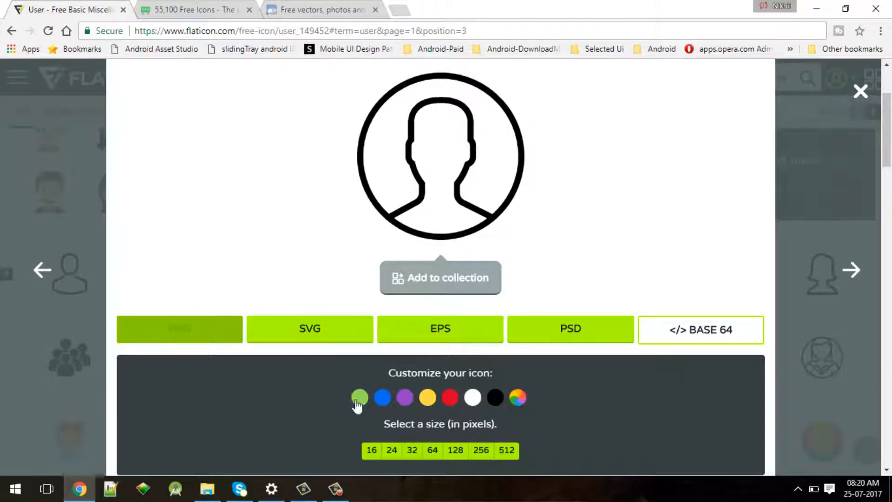
# Recolour the outline user icon teal #3DBBC4 and download it as a 128px PNG.
pyautogui.click(359, 396)
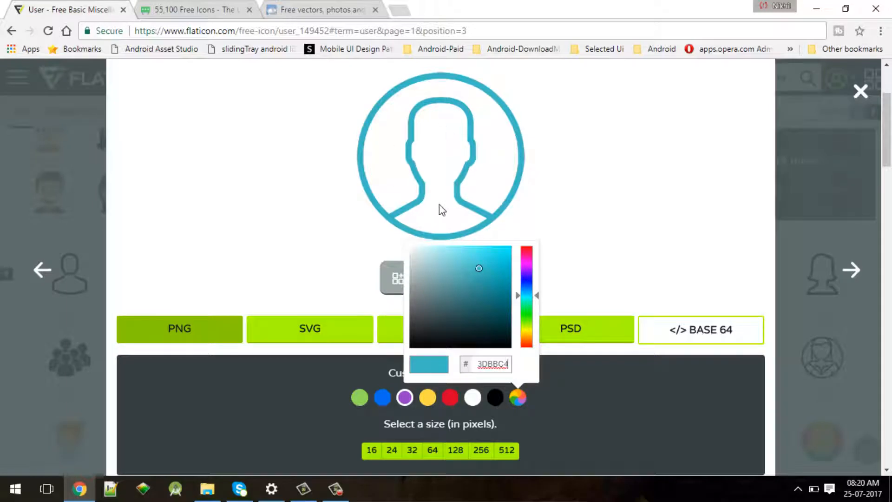
pyautogui.scroll(-3)
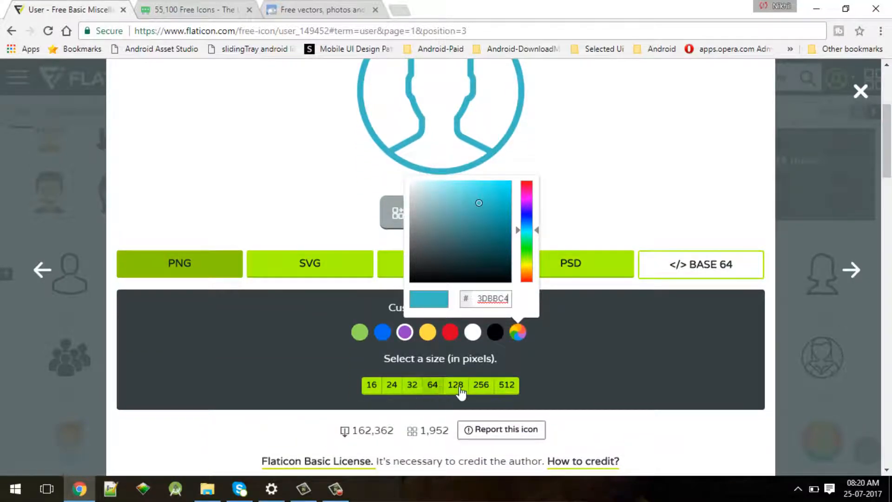
pyautogui.click(455, 384)
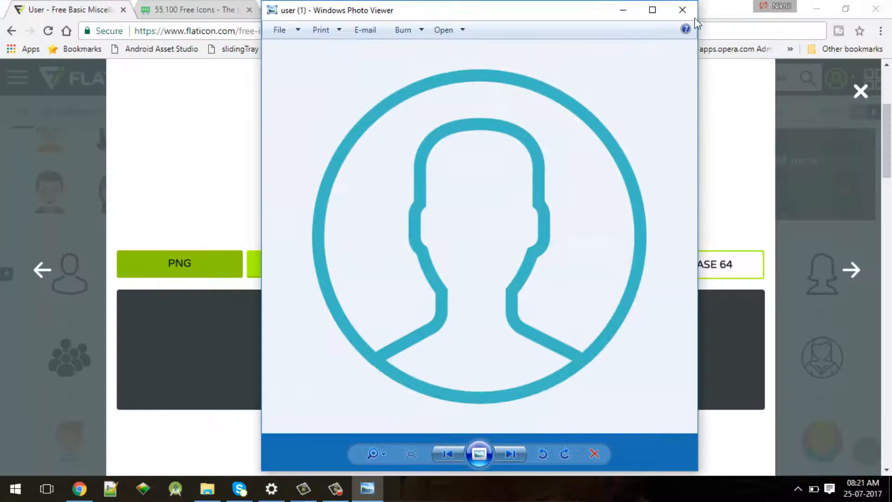
# Close the Windows Photo Viewer preview of the downloaded teal user icon.
pyautogui.click(682, 9)
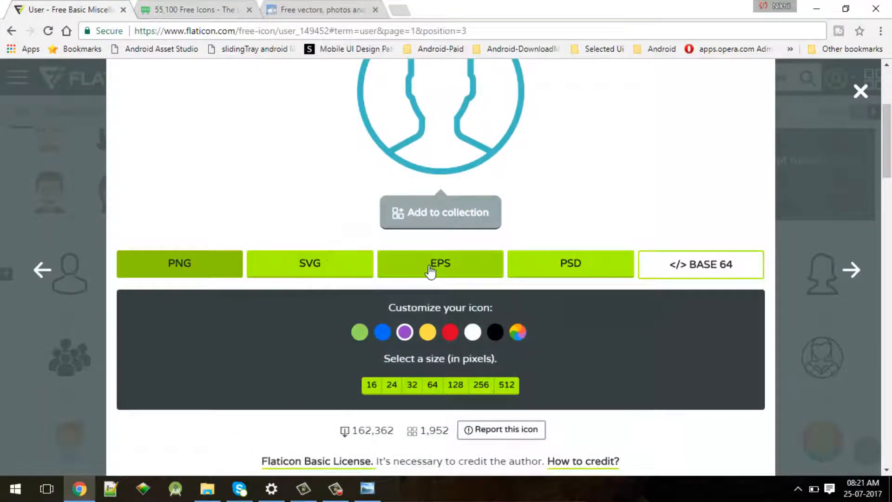
pyautogui.moveTo(570, 263)
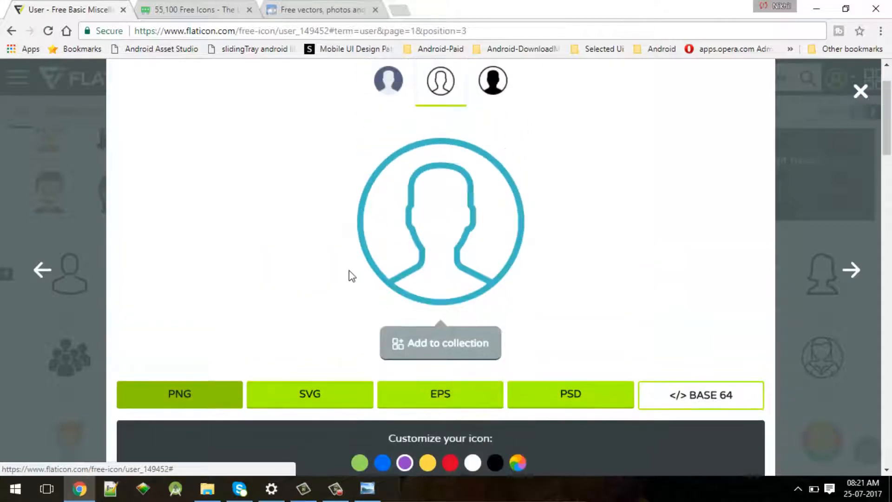
pyautogui.scroll(-3)
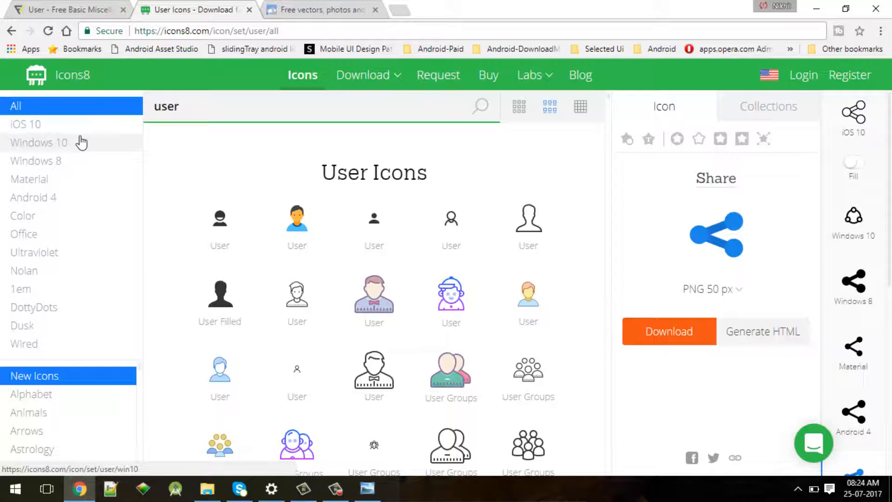
# View Icons8's user icons in the iOS 10 and Windows 10 styles.
pyautogui.click(25, 124)
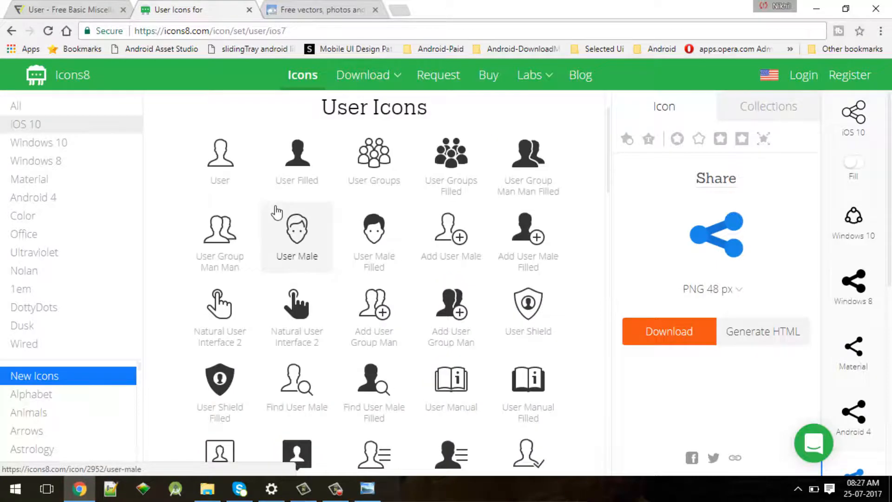
pyautogui.scroll(-3)
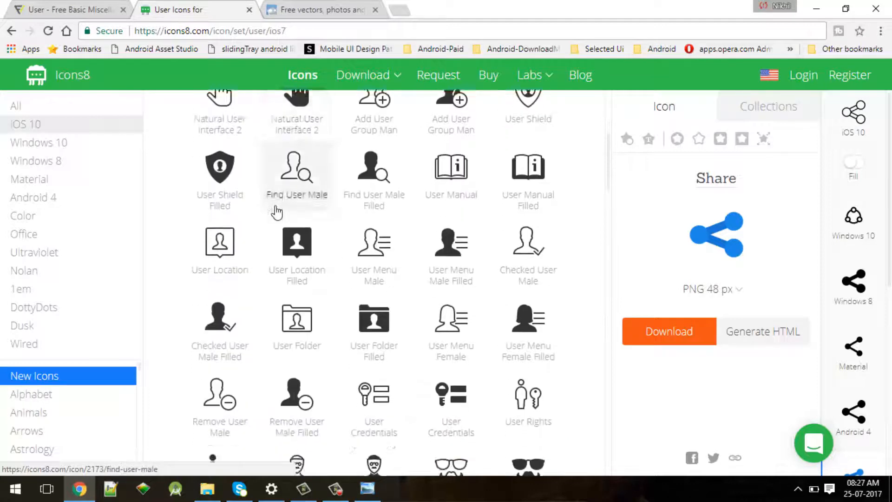
pyautogui.scroll(-3)
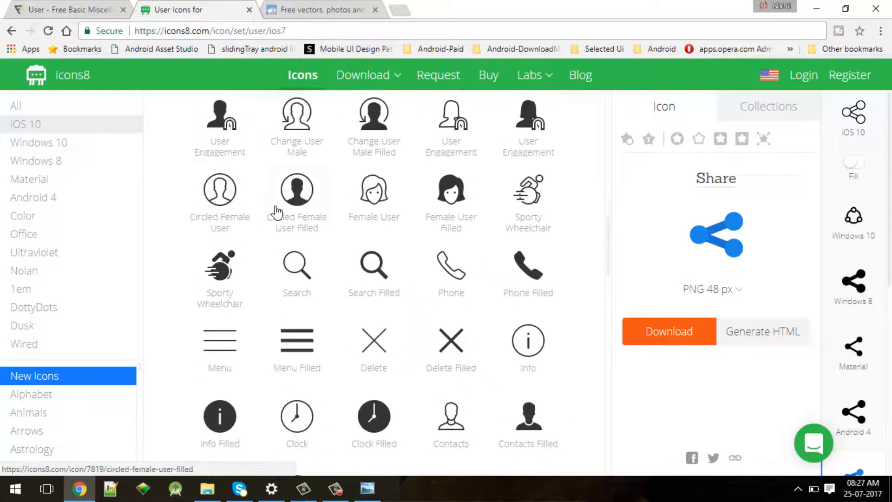
pyautogui.scroll(-3)
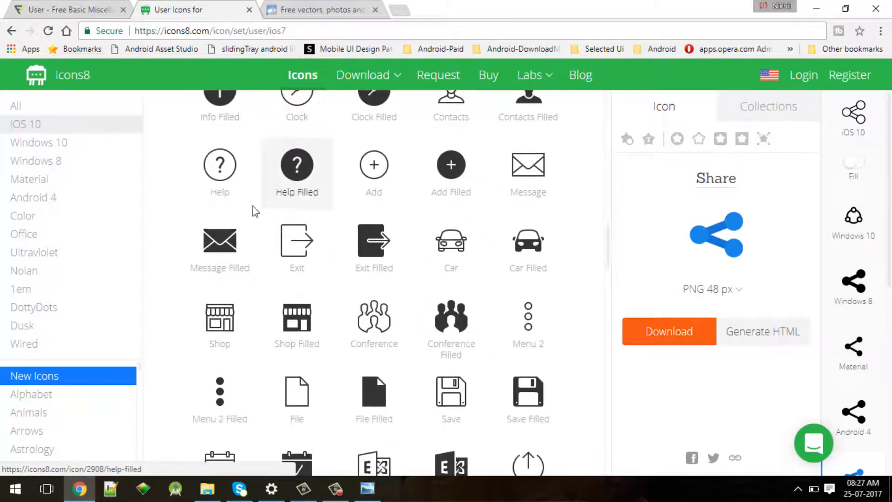
pyautogui.click(39, 142)
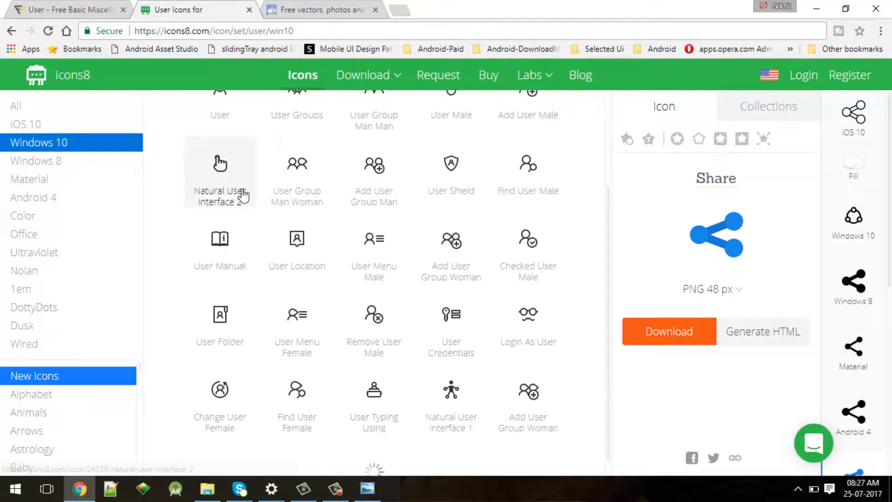
pyautogui.scroll(-3)
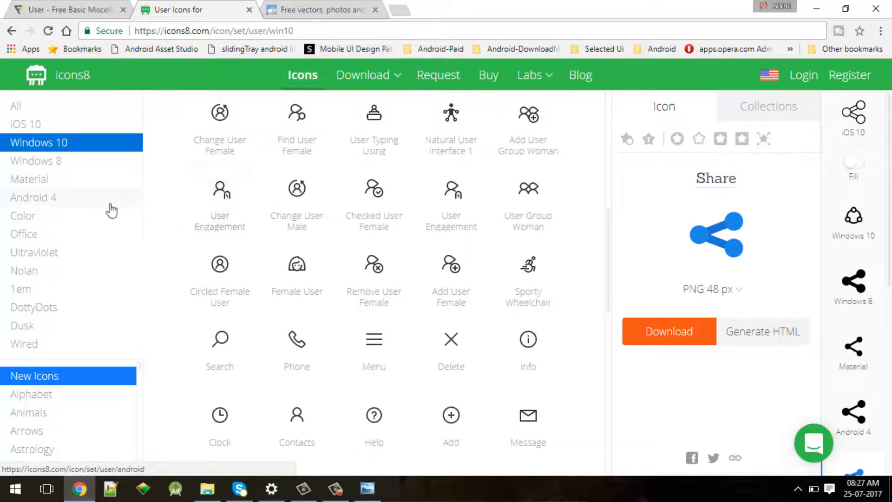
# Switch through Wired and Material to the Android 4 style with the yellow User icon.
pyautogui.click(24, 344)
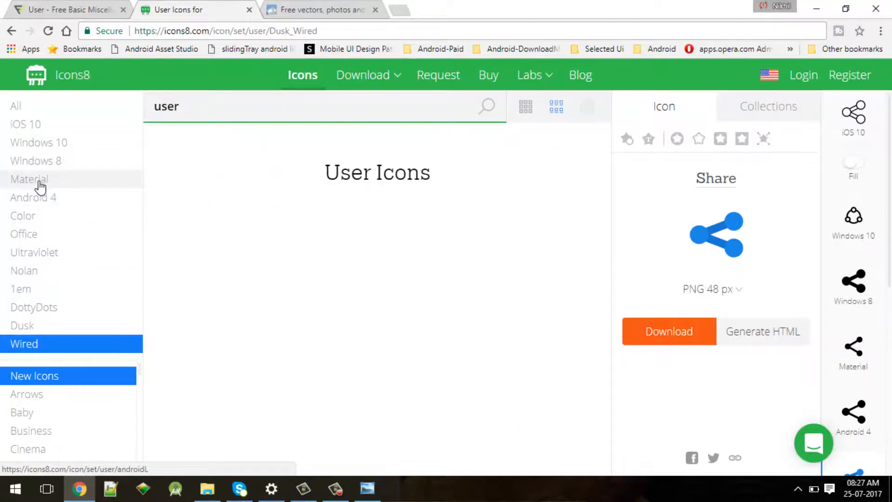
pyautogui.click(29, 178)
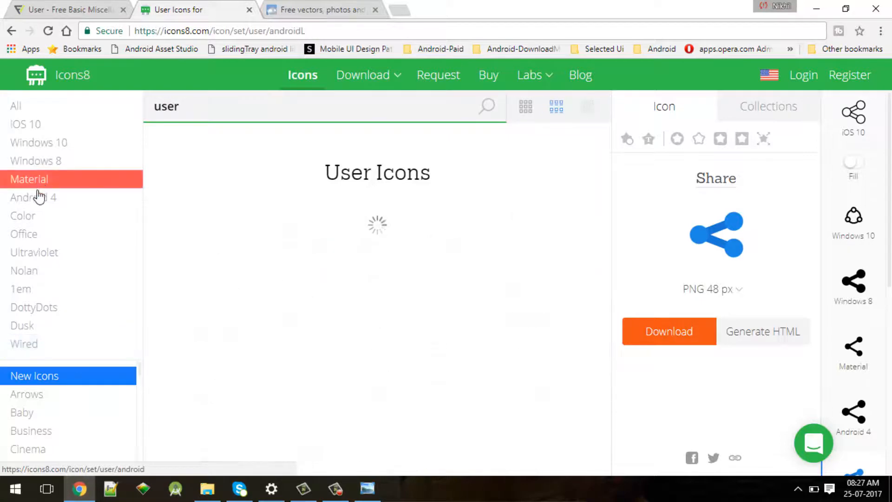
pyautogui.click(33, 197)
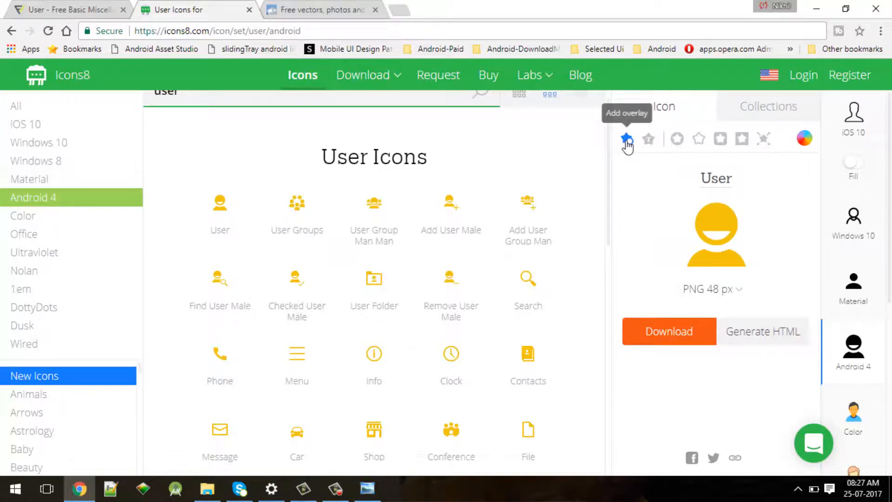
# Customize the User icon: remove the plus overlay and set a 'Hello' text label in Roboto.
pyautogui.click(626, 139)
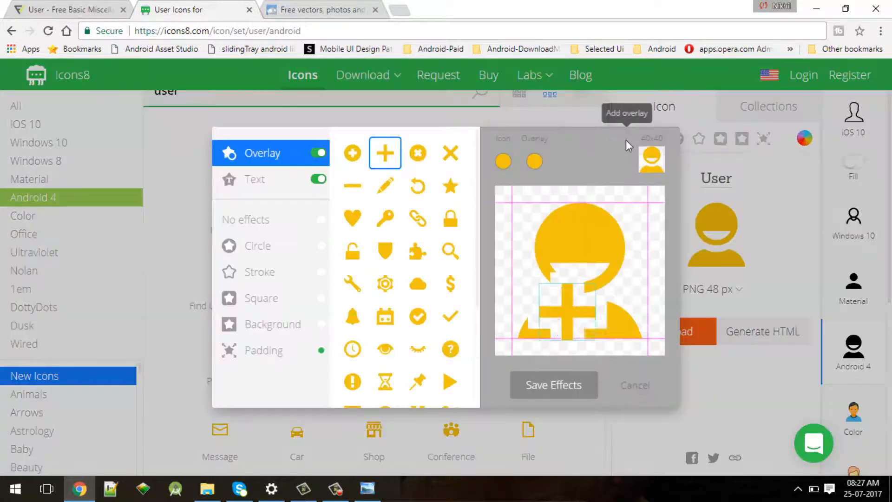
pyautogui.click(318, 182)
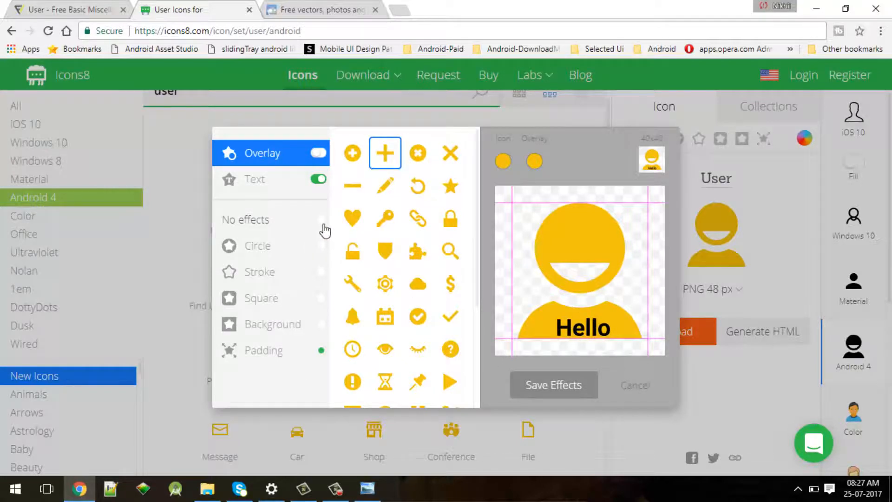
pyautogui.click(254, 178)
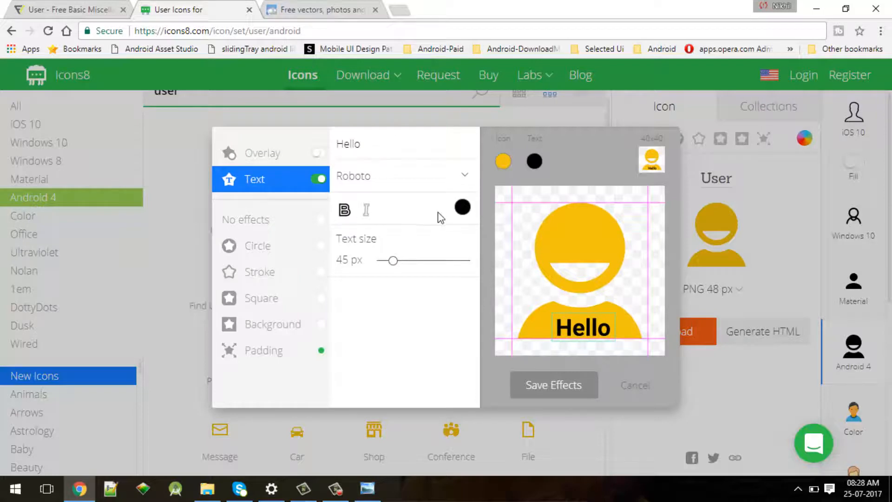
pyautogui.moveTo(437, 348)
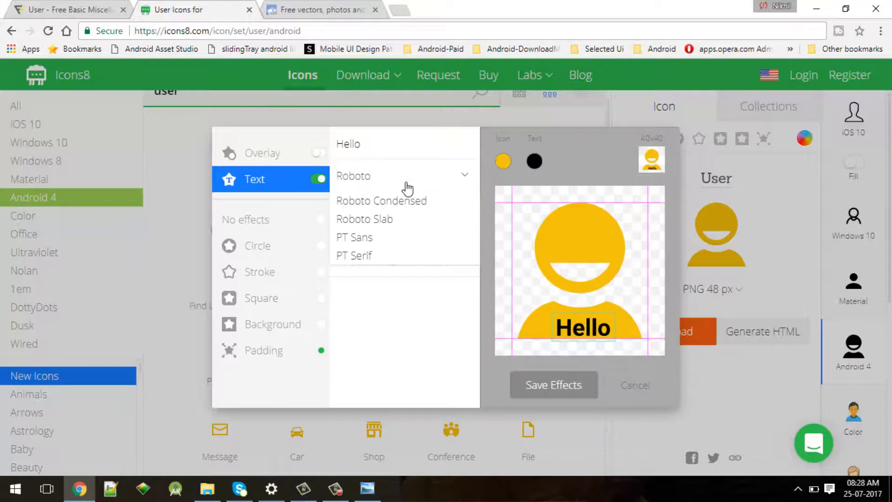
pyautogui.click(353, 175)
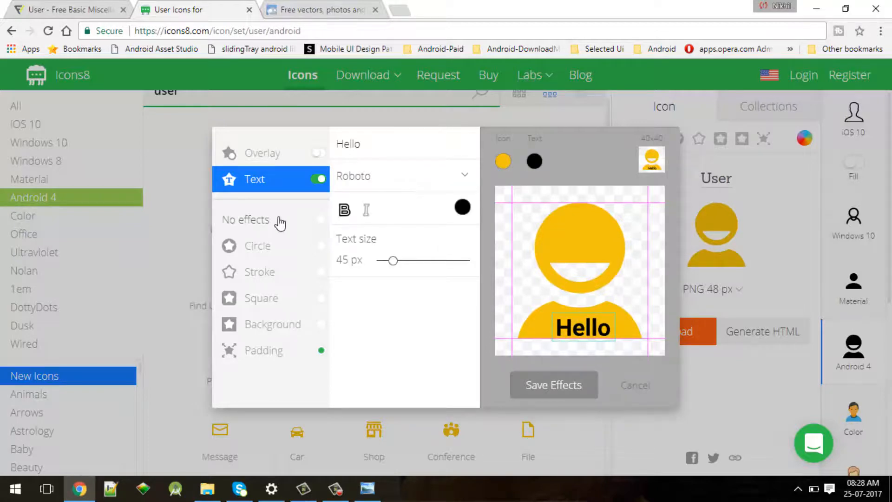
# Position the Hello text on the icon, swap the circle effect for padding, and save the effects.
pyautogui.moveTo(582, 326); pyautogui.dragTo(573, 332)
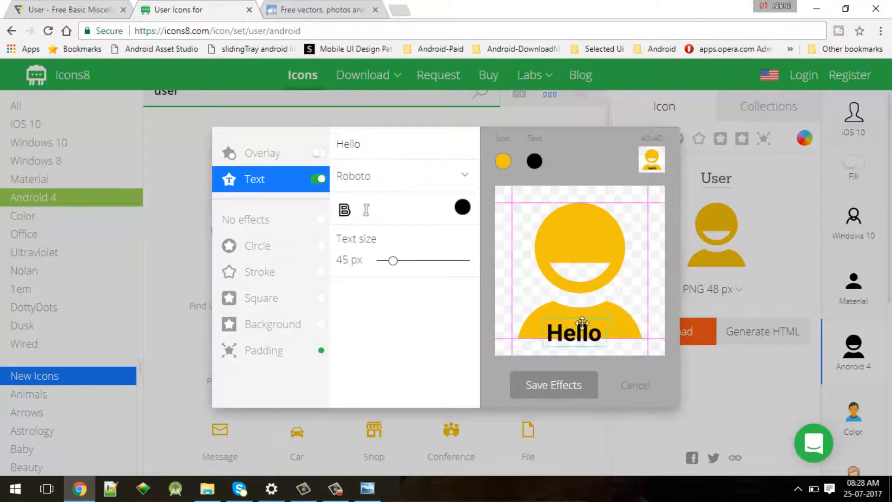
pyautogui.moveTo(573, 332); pyautogui.dragTo(579, 326)
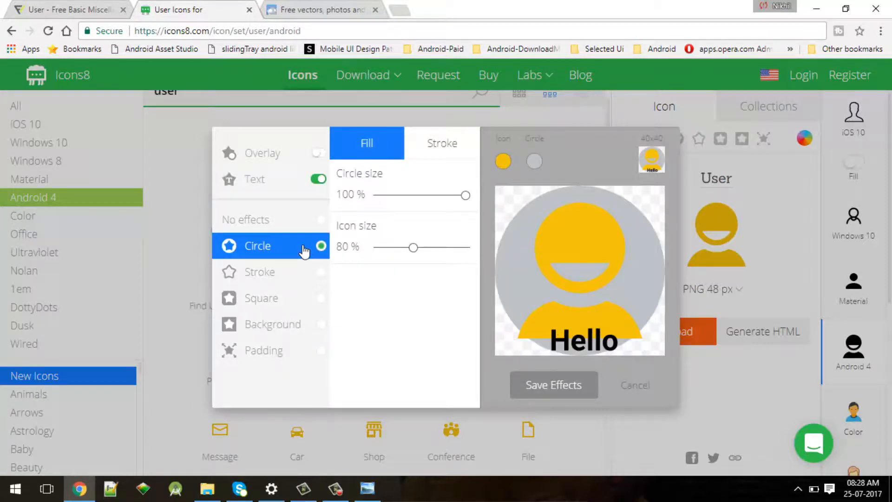
pyautogui.click(263, 351)
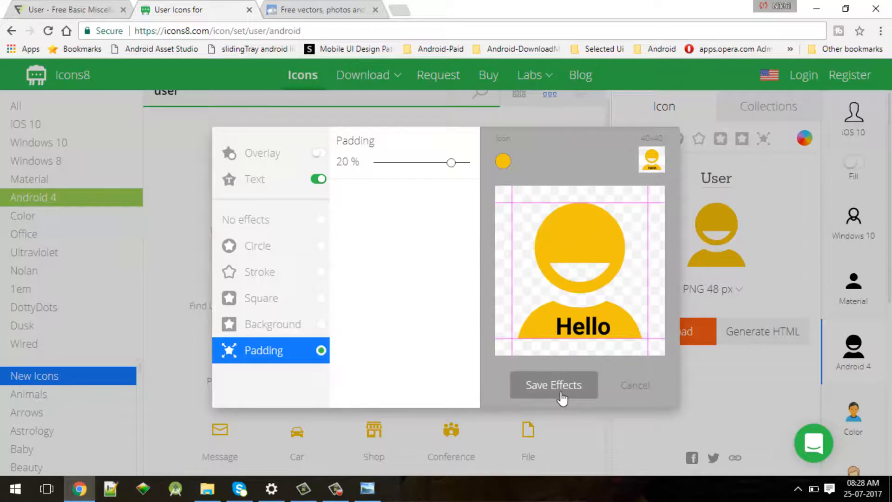
pyautogui.click(552, 385)
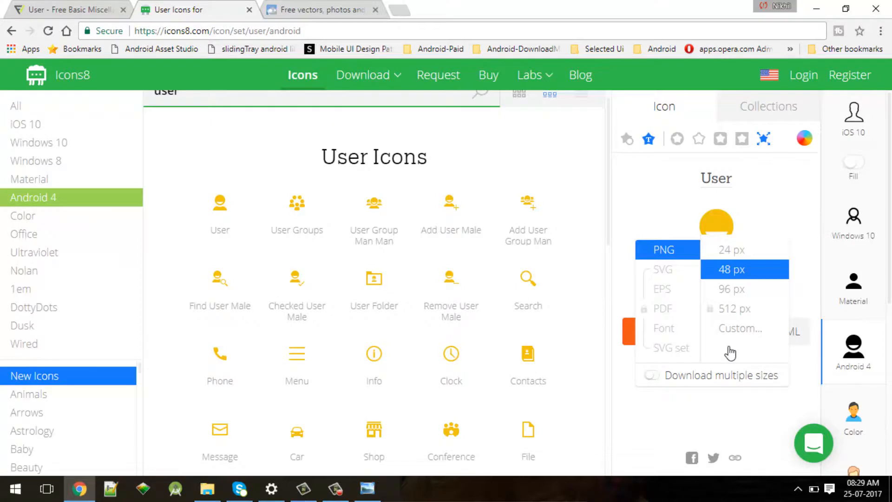
pyautogui.moveTo(727, 359)
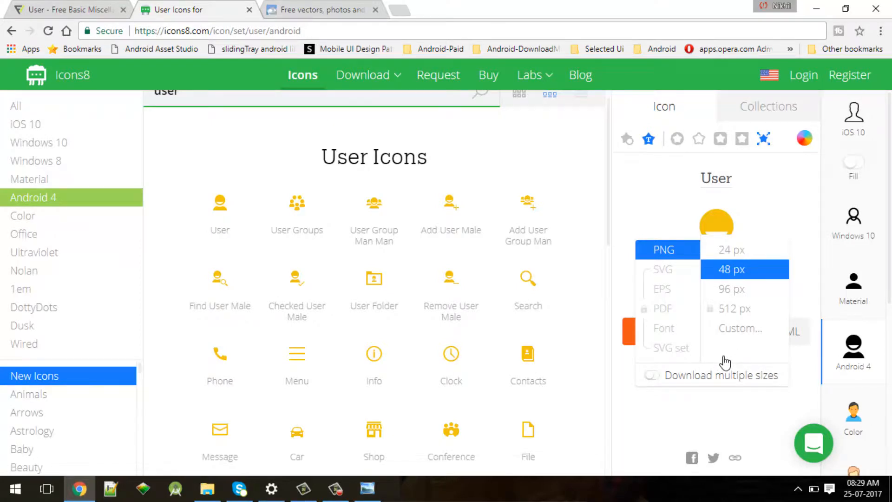
pyautogui.moveTo(734, 419)
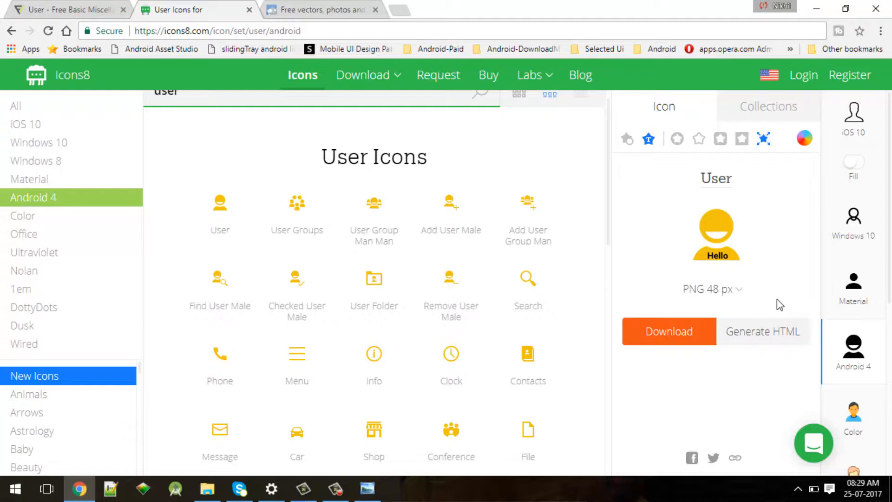
pyautogui.click(62, 10)
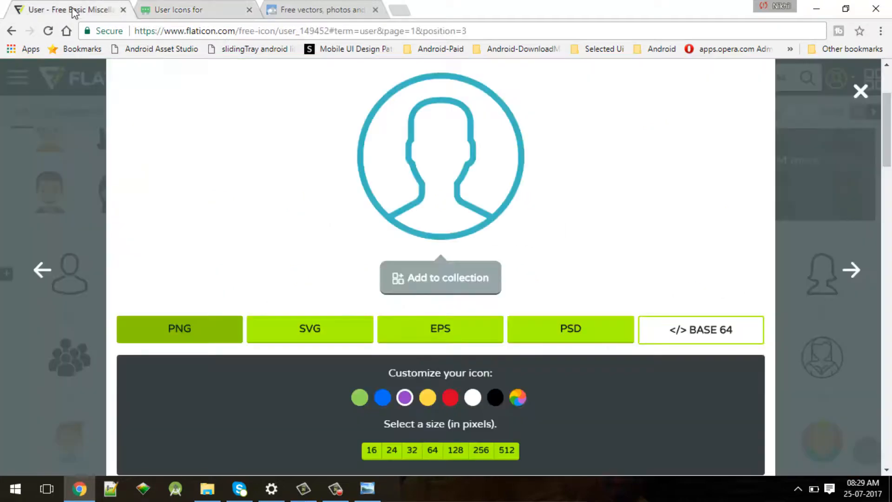
pyautogui.click(182, 10)
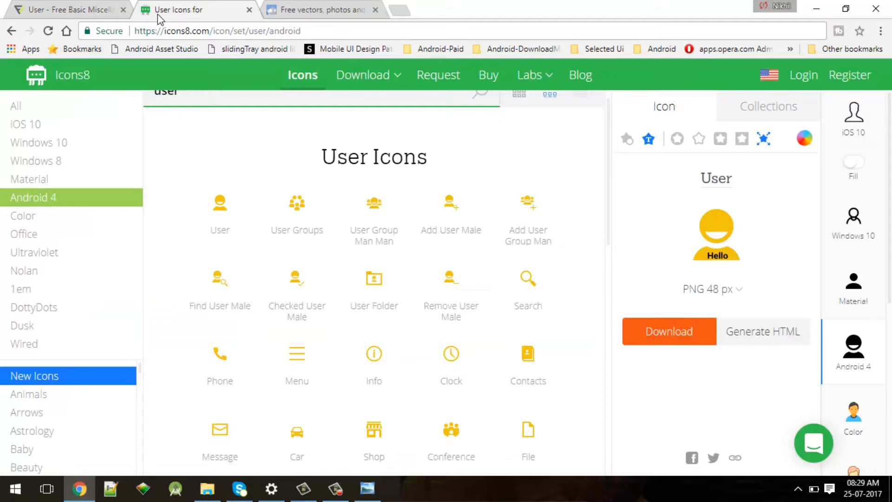
# Switch to Freepik and browse its featured free vectors down to the See all resources link.
pyautogui.click(319, 9)
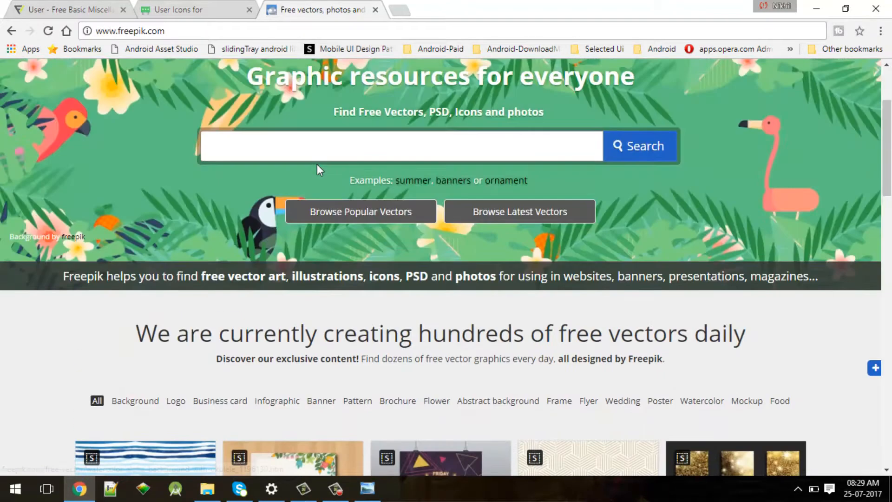
pyautogui.scroll(-3)
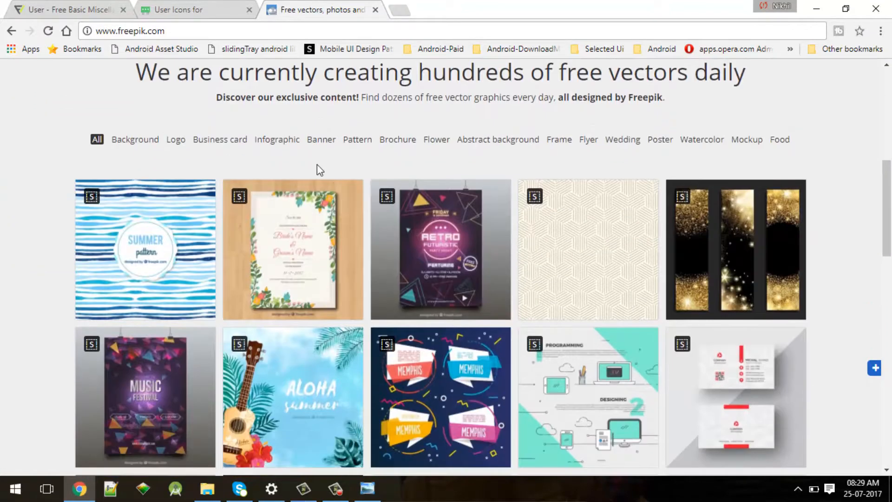
pyautogui.scroll(-3)
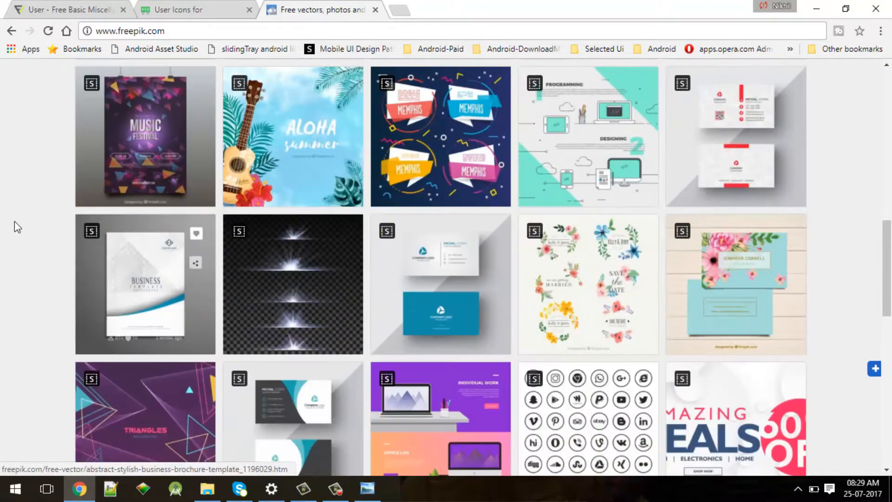
pyautogui.scroll(-3)
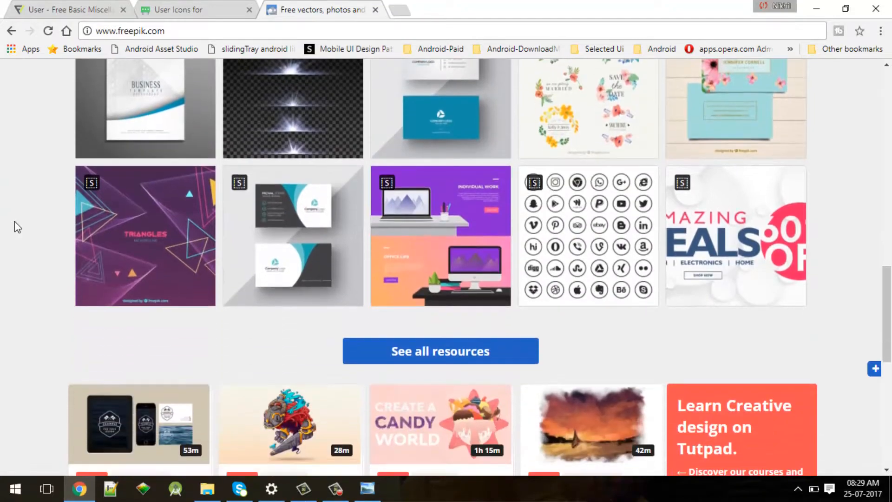